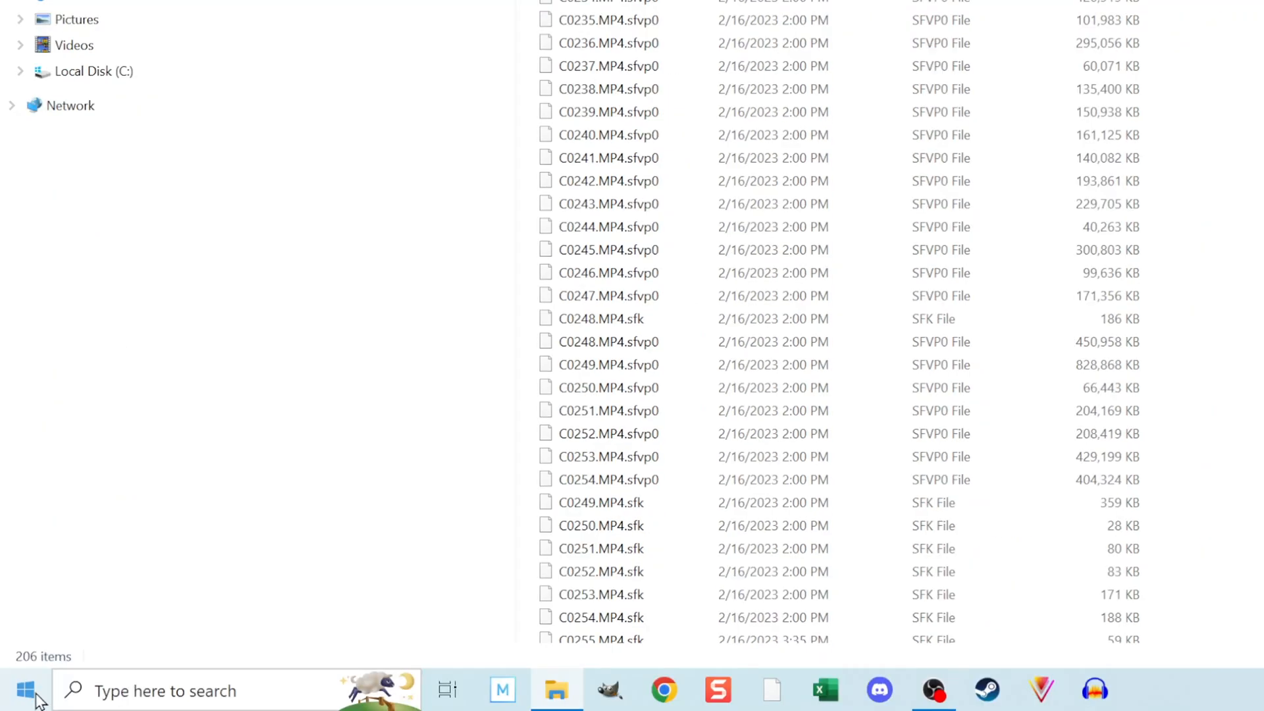
Launch Disk Management from the Start button's quick link menu.
right_click(25, 689)
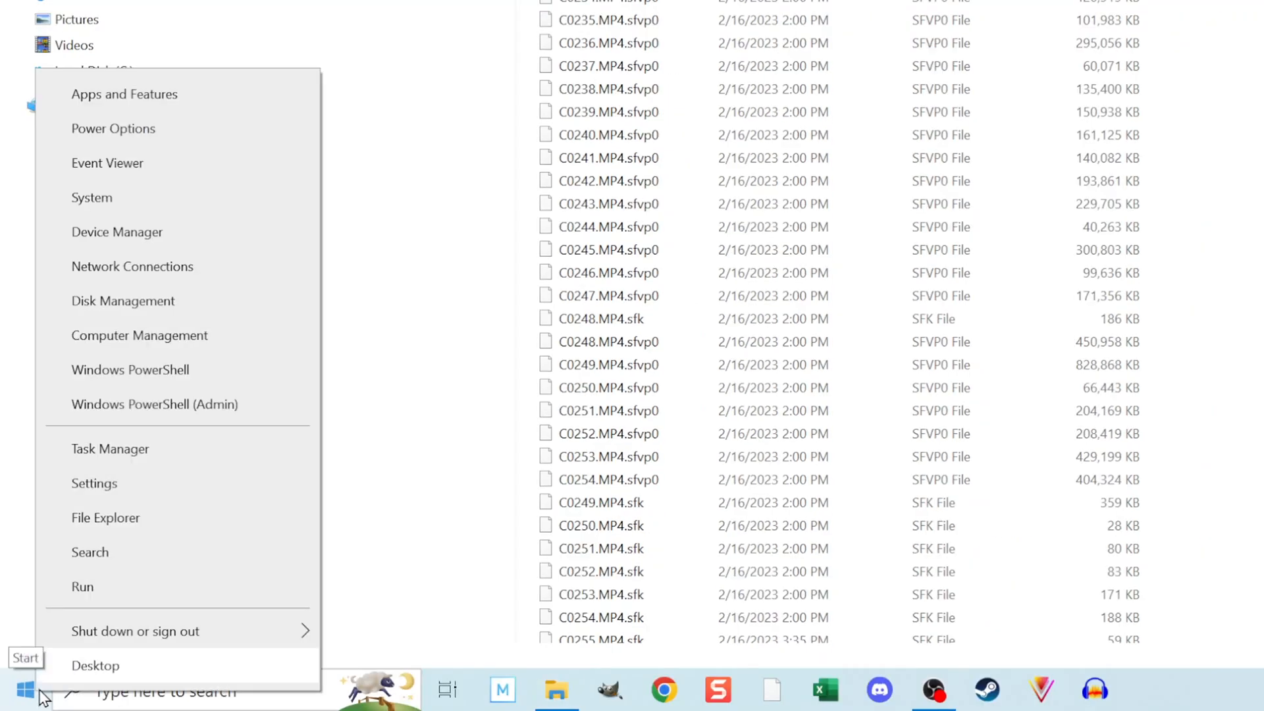
mouse_move(97, 679)
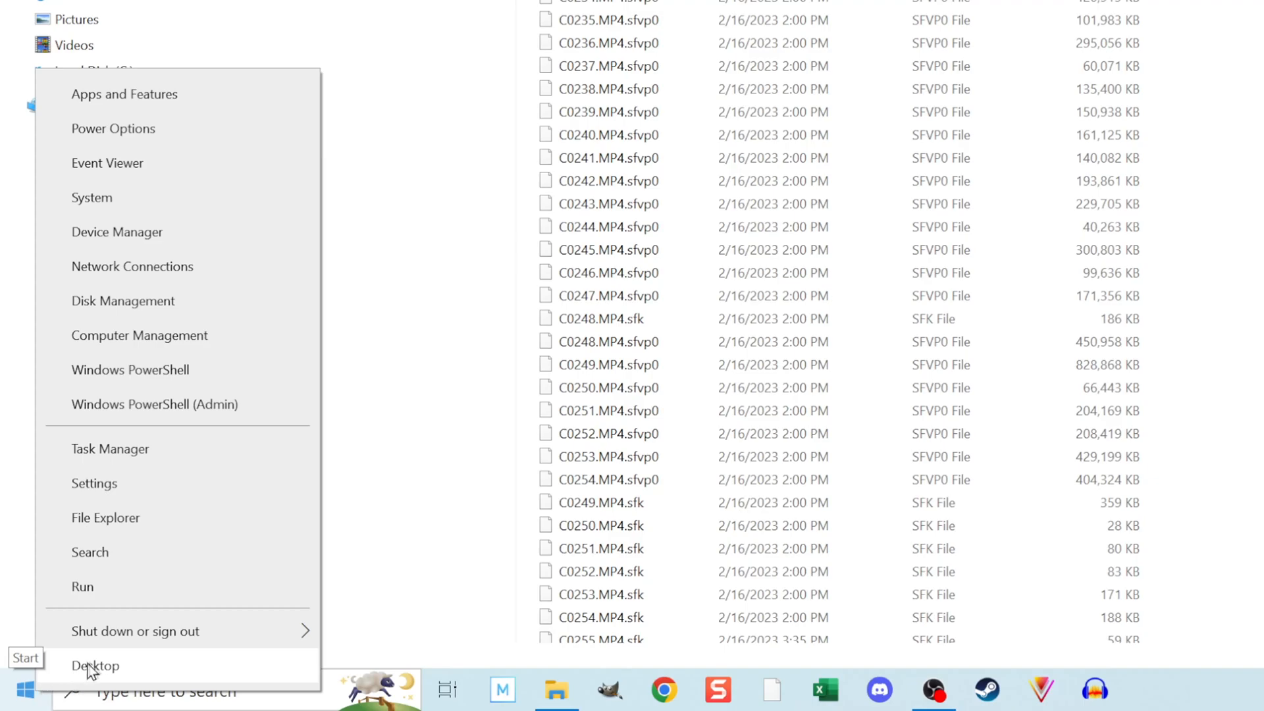
mouse_move(270, 308)
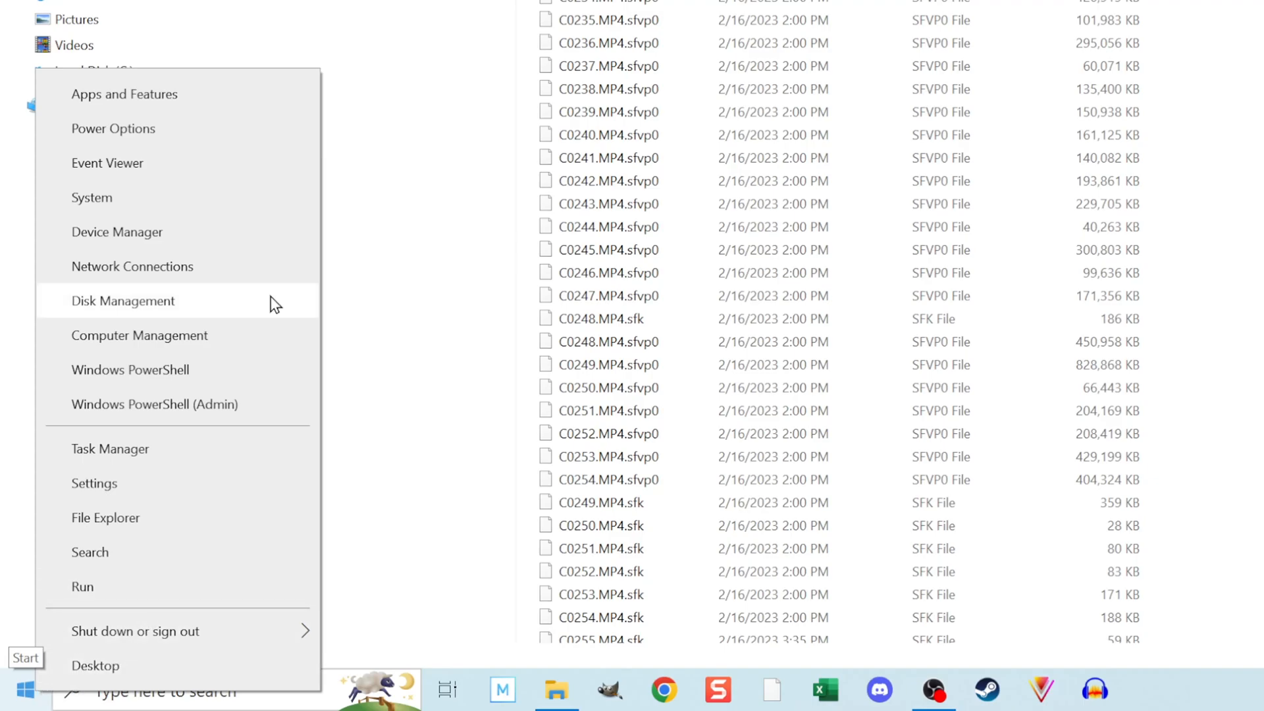
click(121, 301)
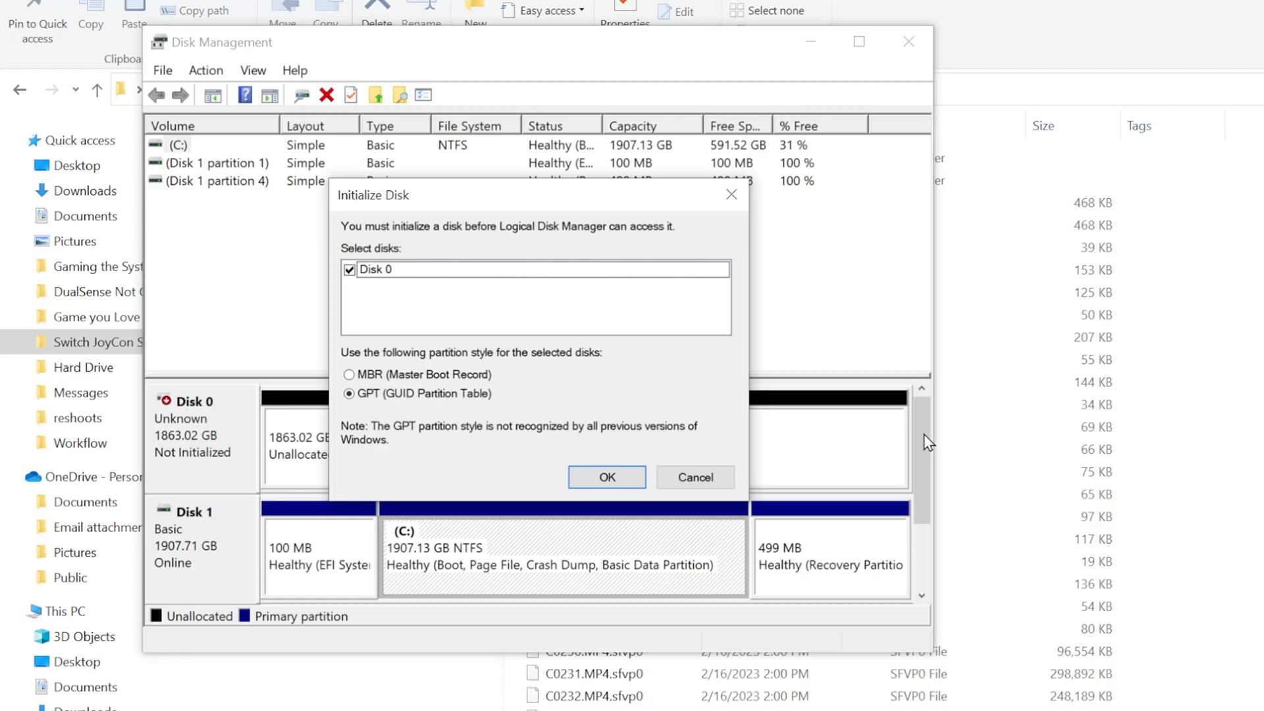
Initialize the 1863 GB Disk 0 with a GPT partition table.
click(607, 477)
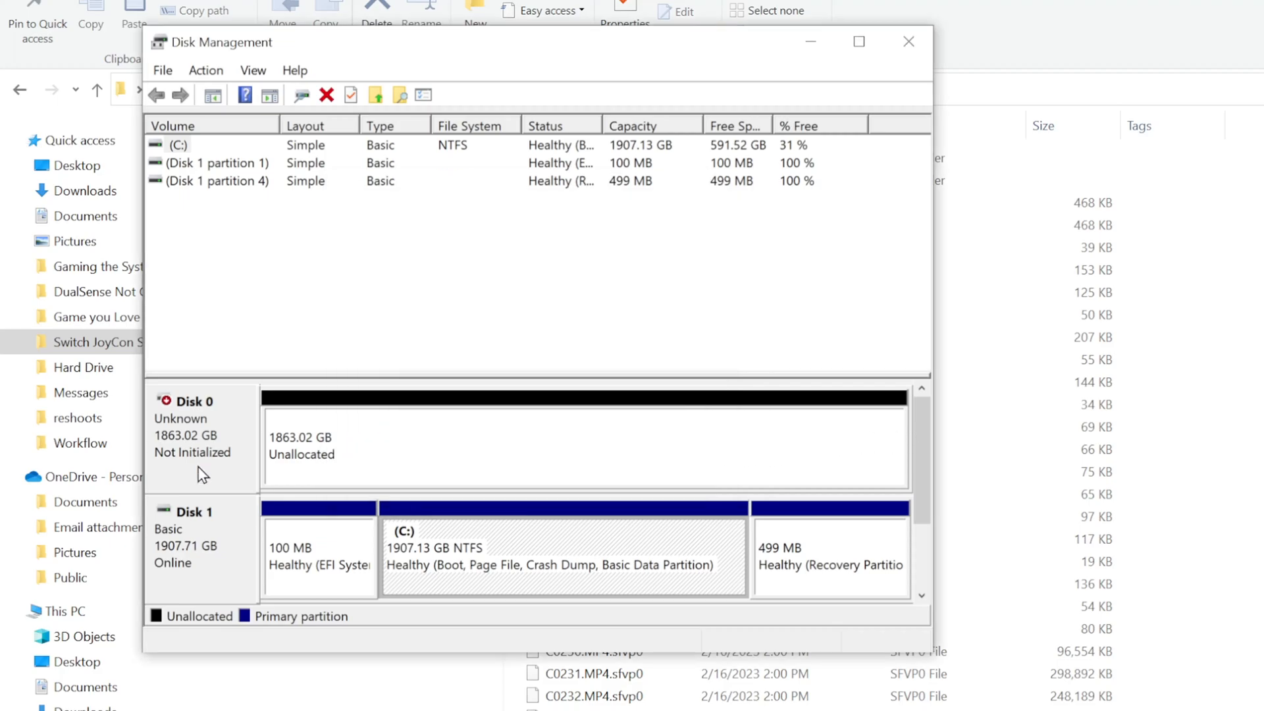
mouse_move(928, 437)
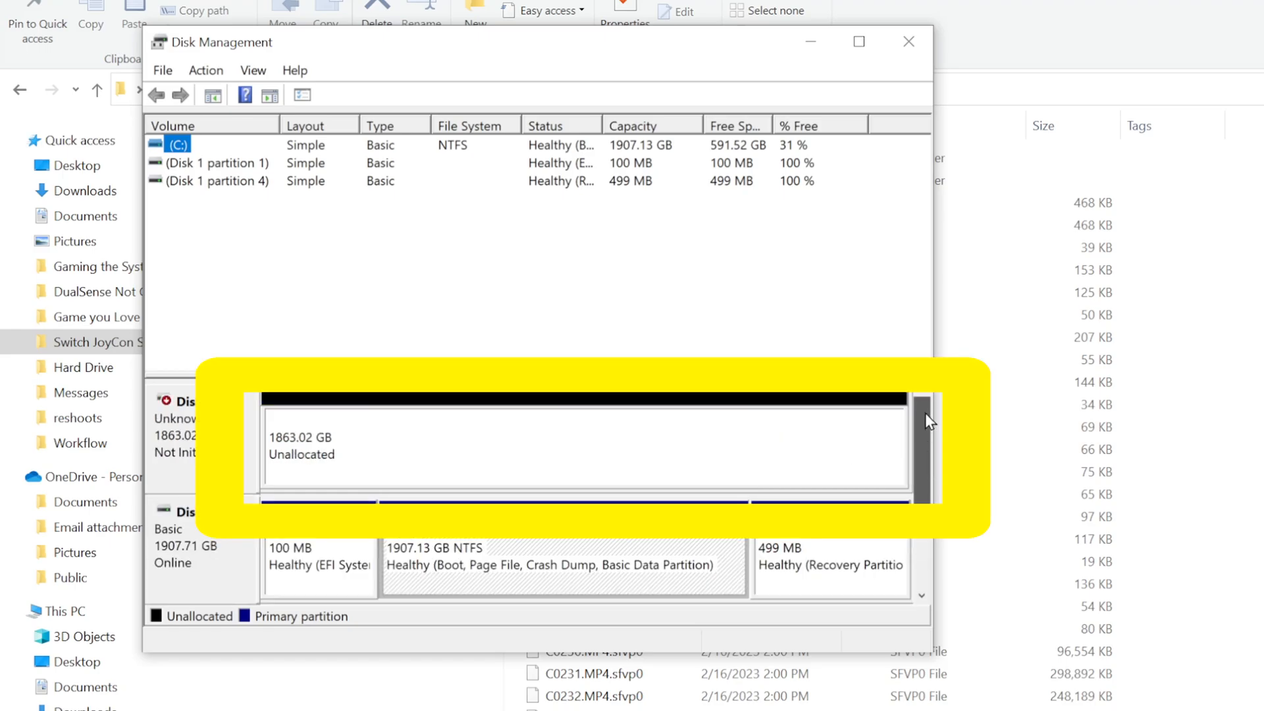
mouse_move(826, 441)
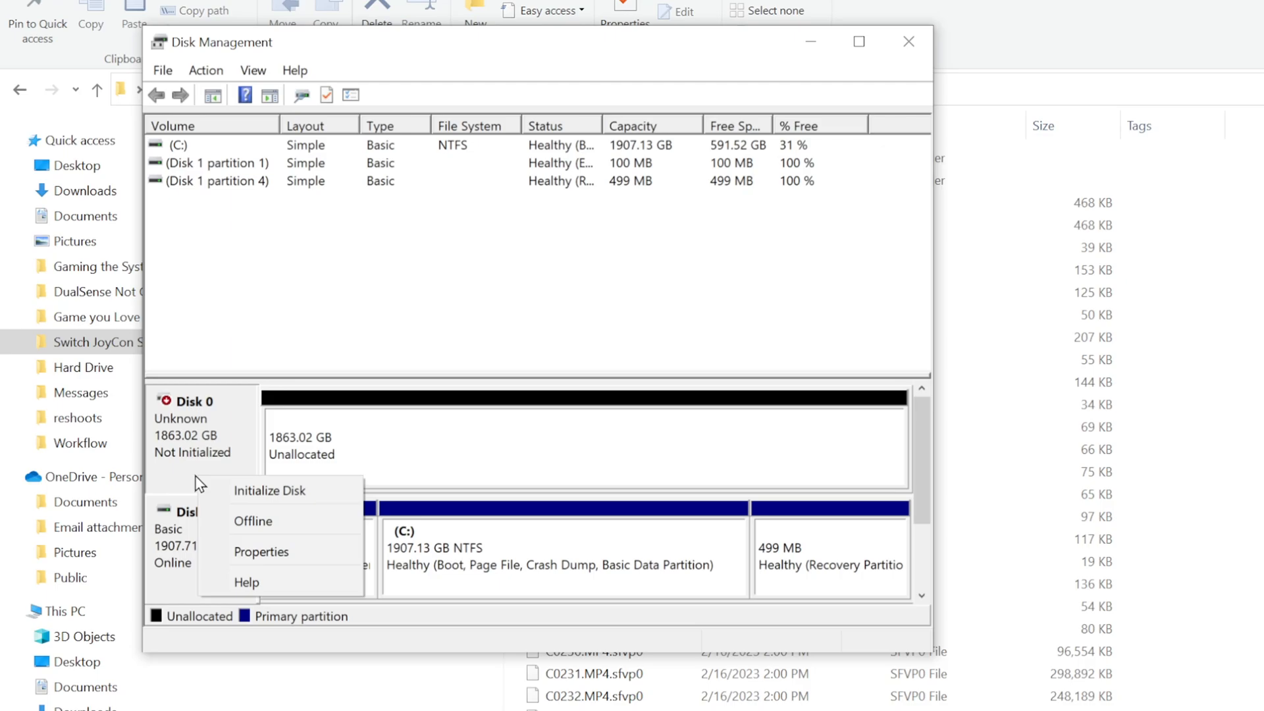
mouse_move(321, 503)
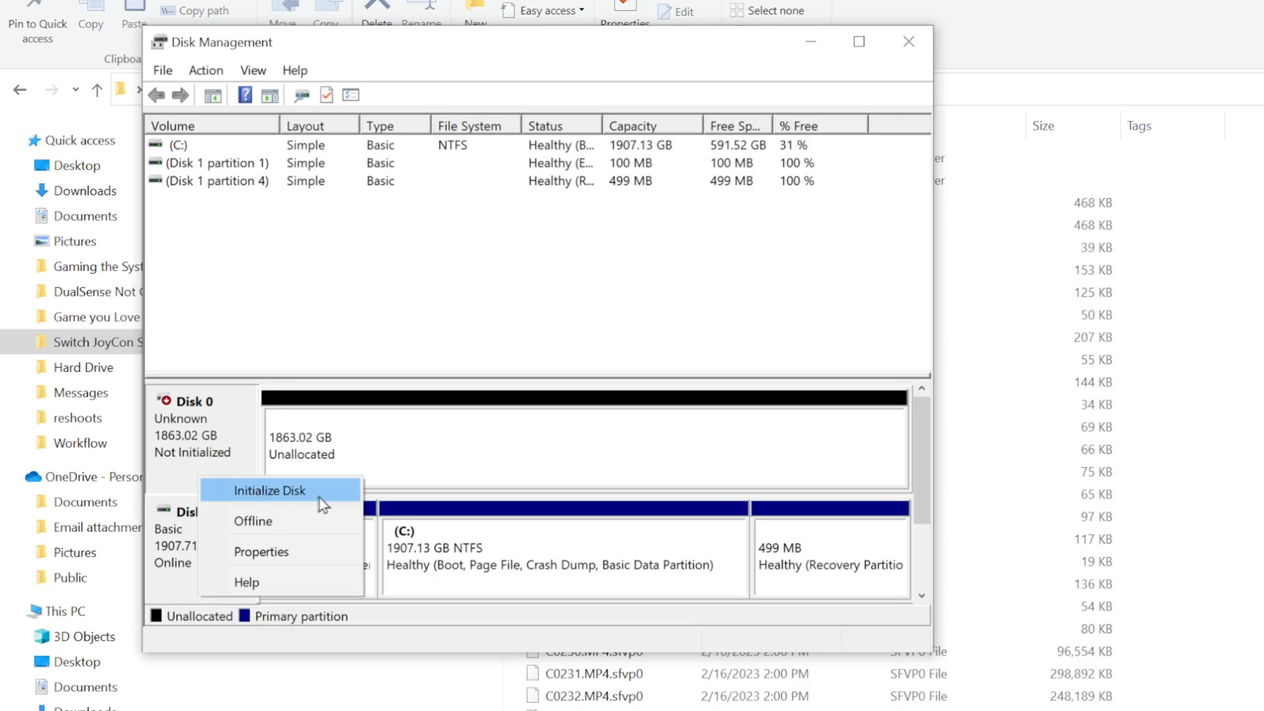
click(270, 490)
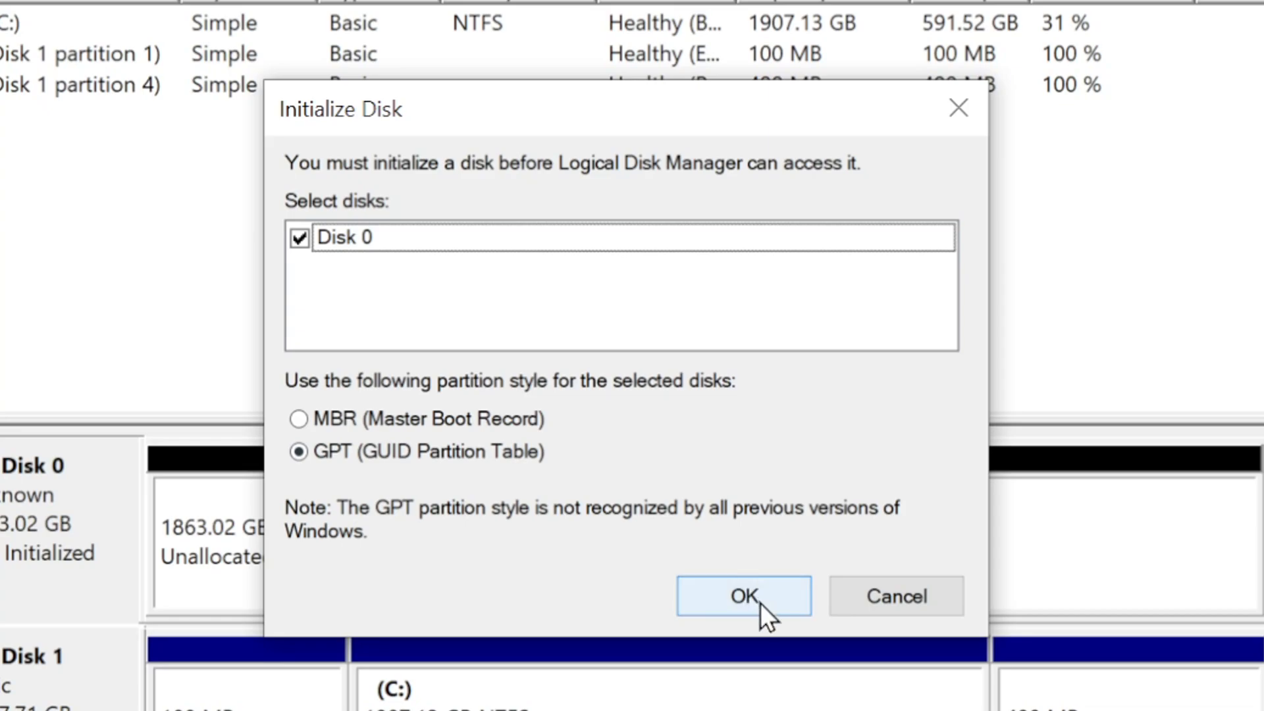
click(744, 596)
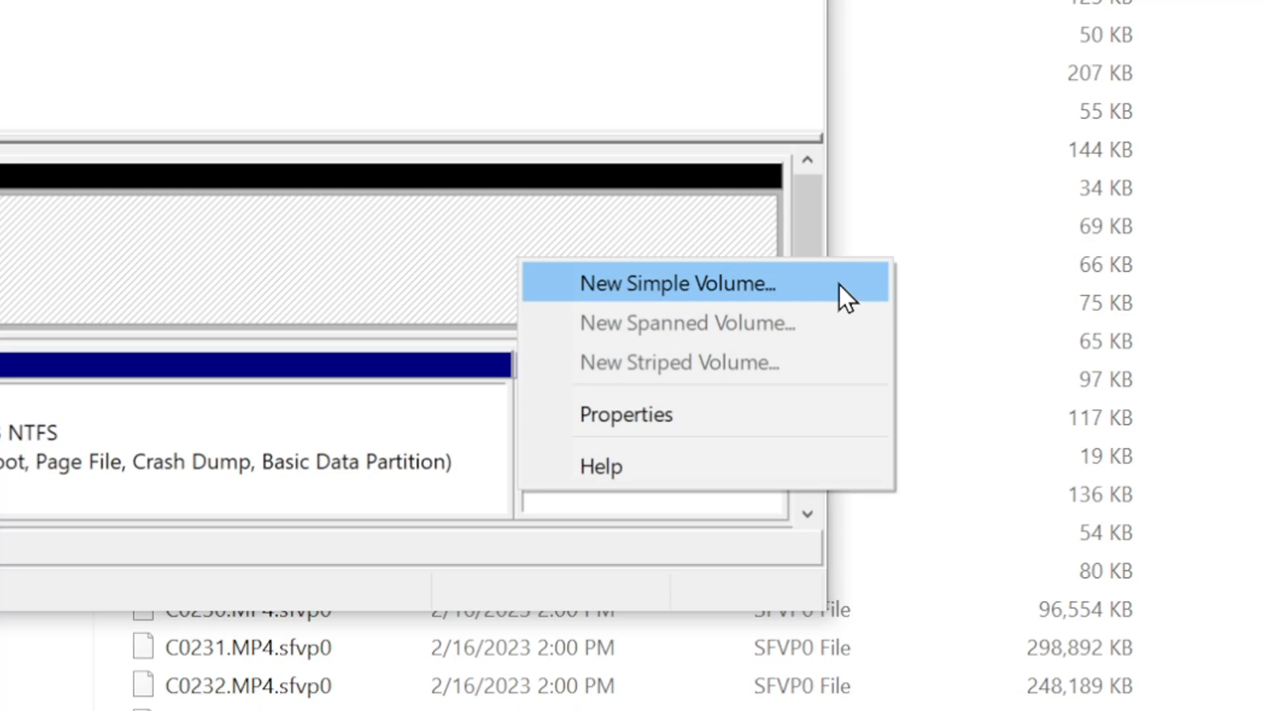
Start a new simple volume on the unallocated space at maximum size, with drive letter Z.
click(676, 282)
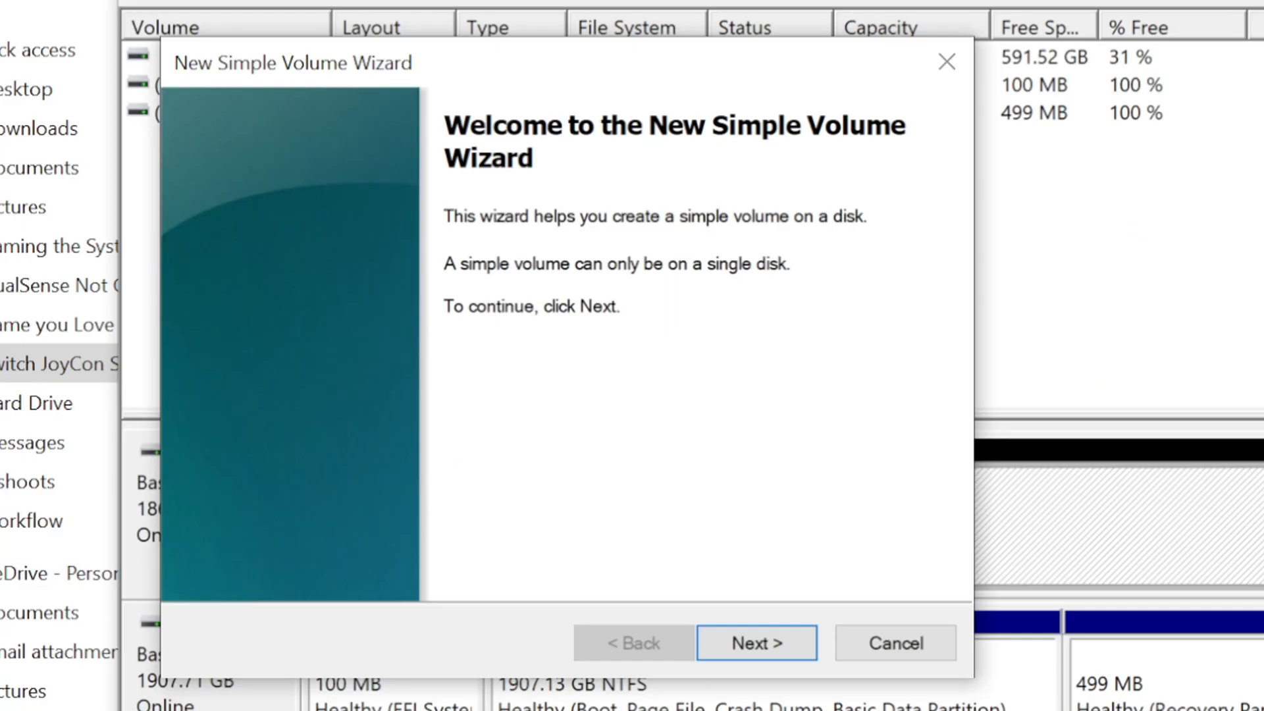
mouse_move(757, 654)
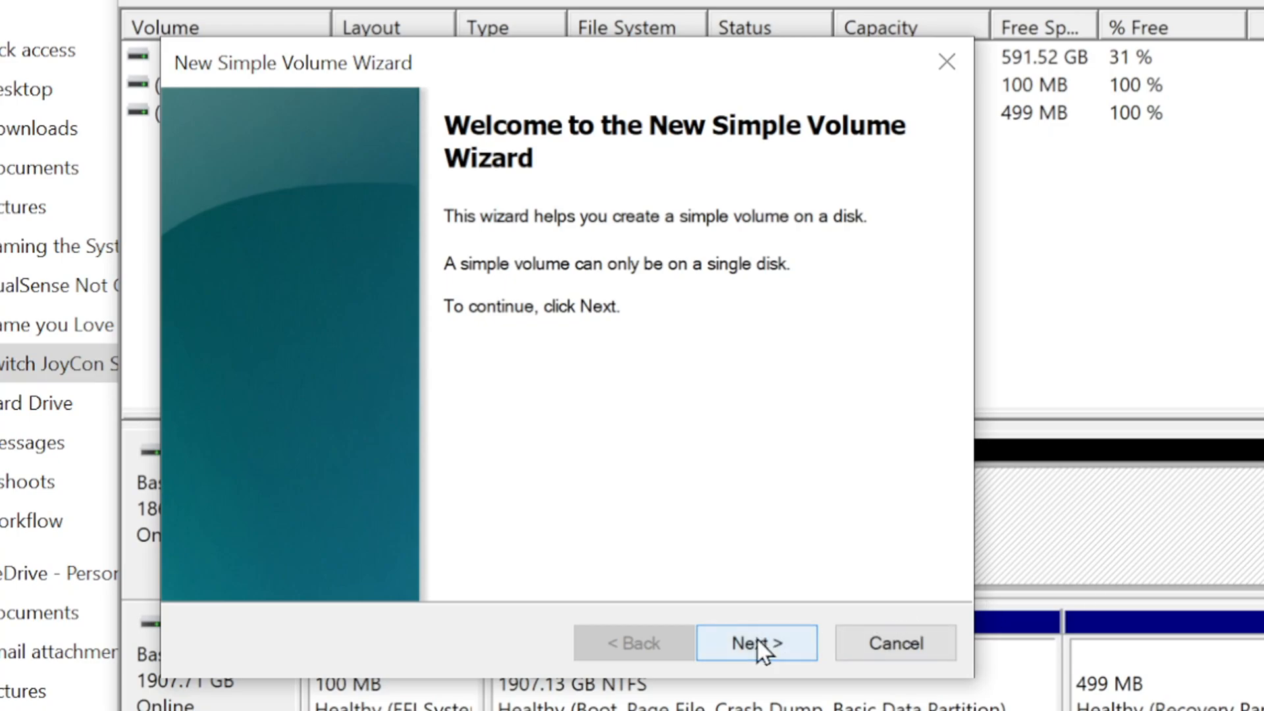
click(756, 643)
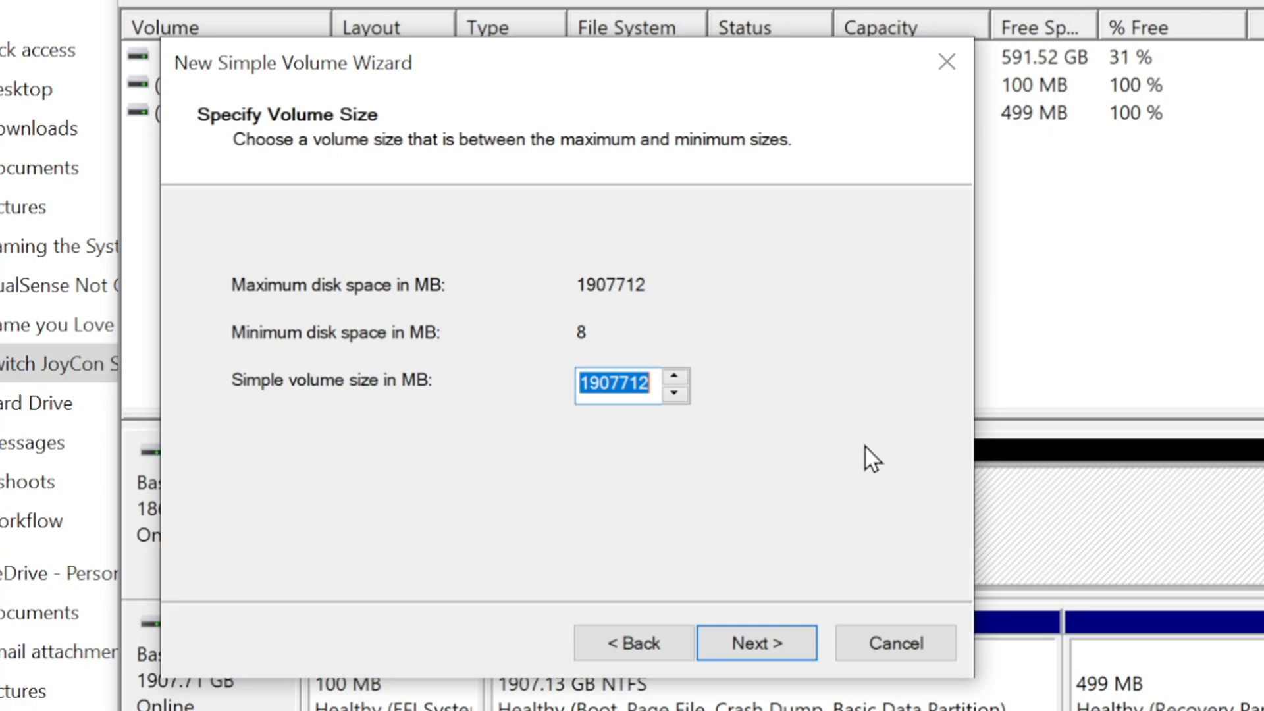
mouse_move(841, 545)
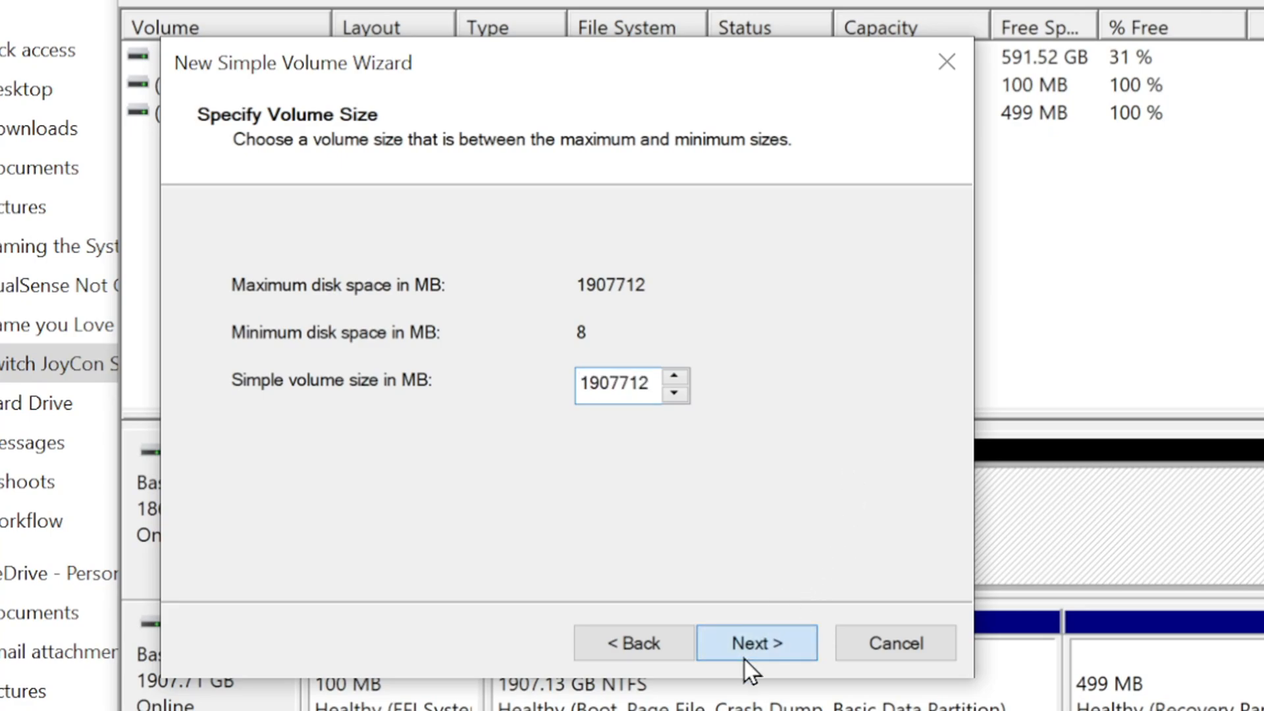
click(757, 643)
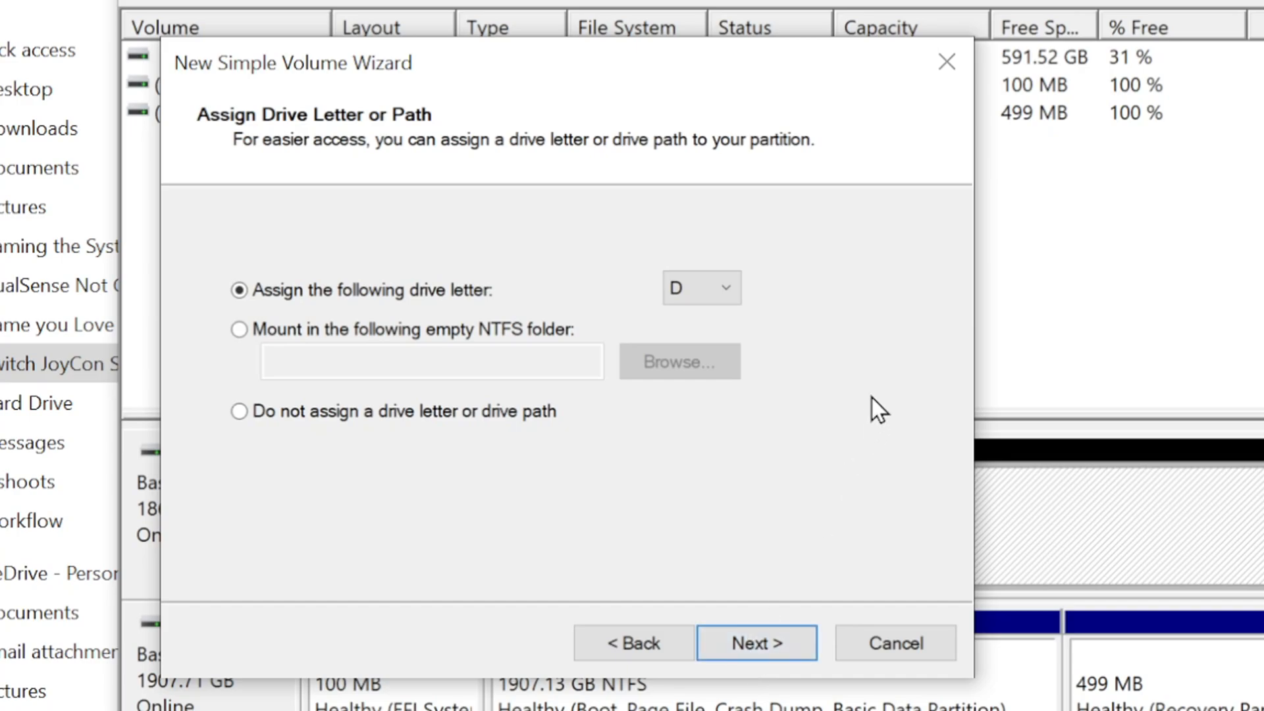
click(723, 287)
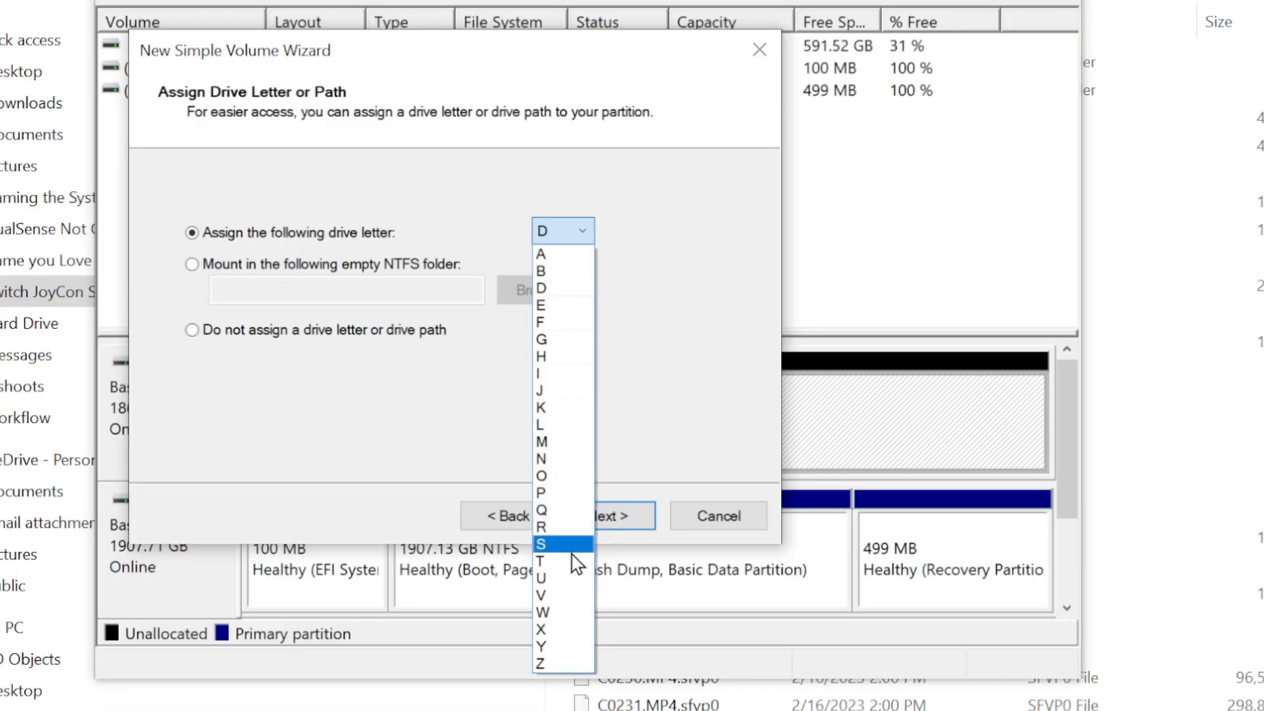
click(540, 662)
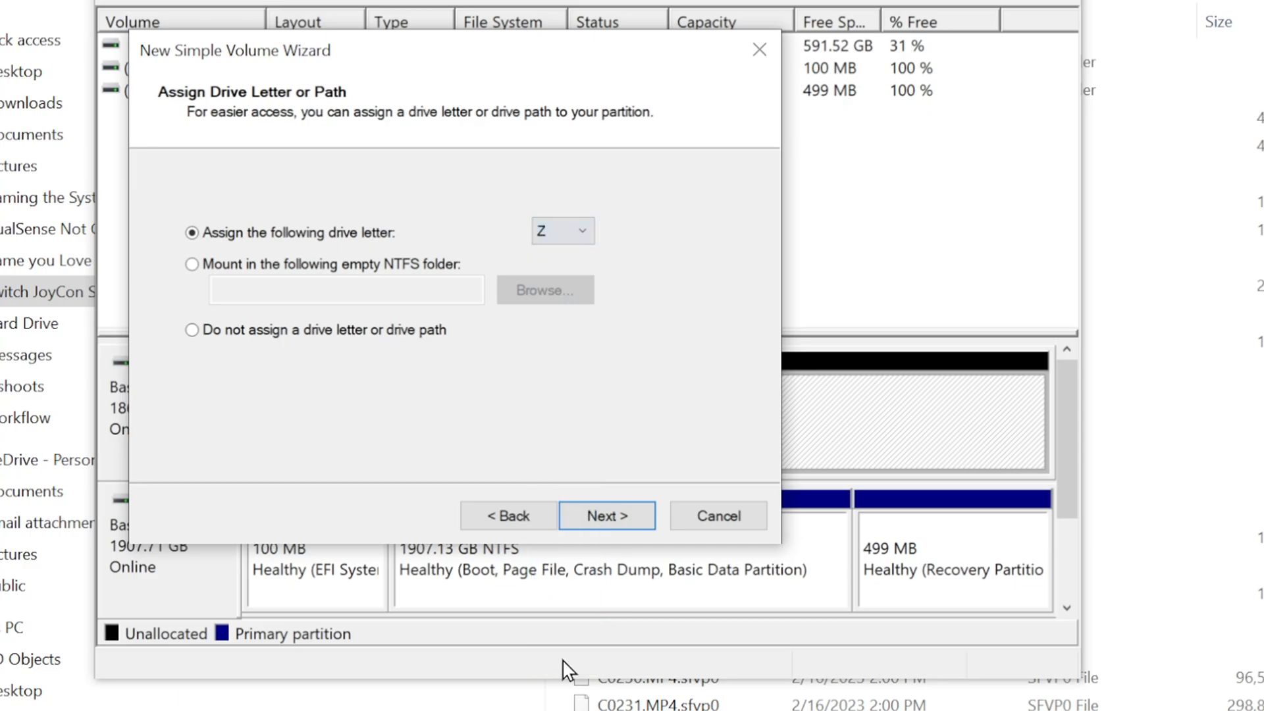
click(606, 516)
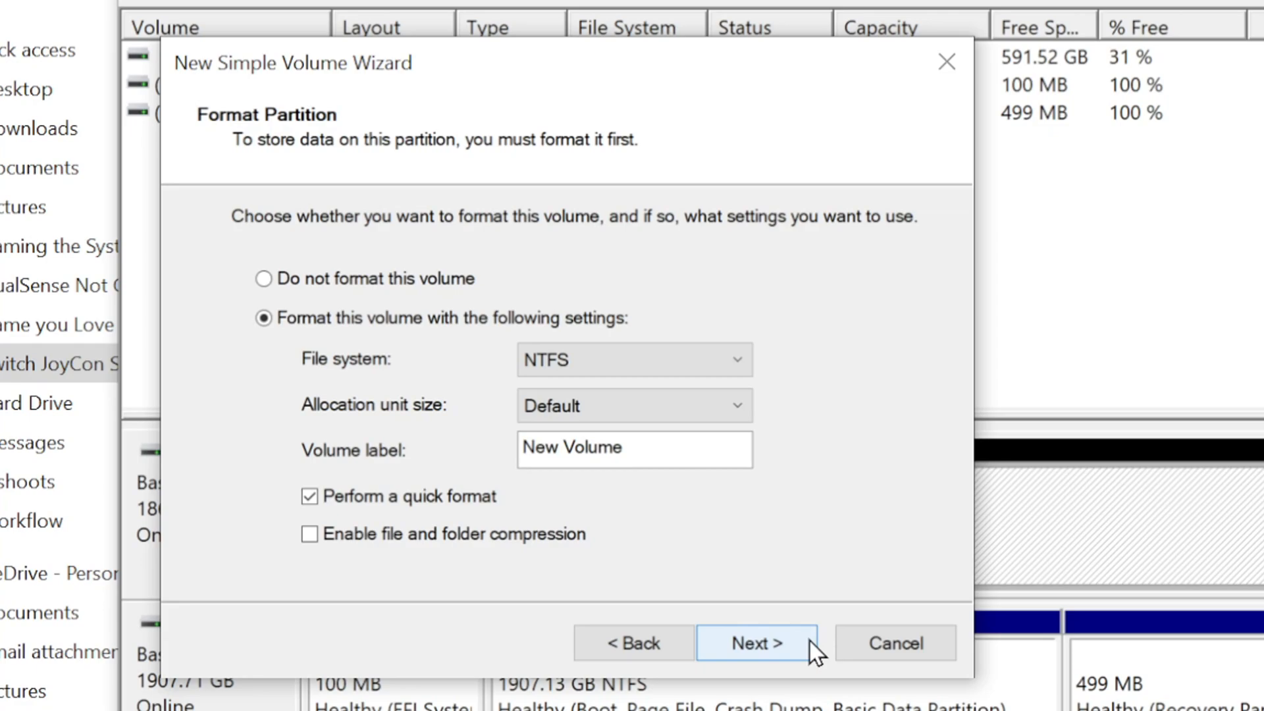
mouse_move(866, 531)
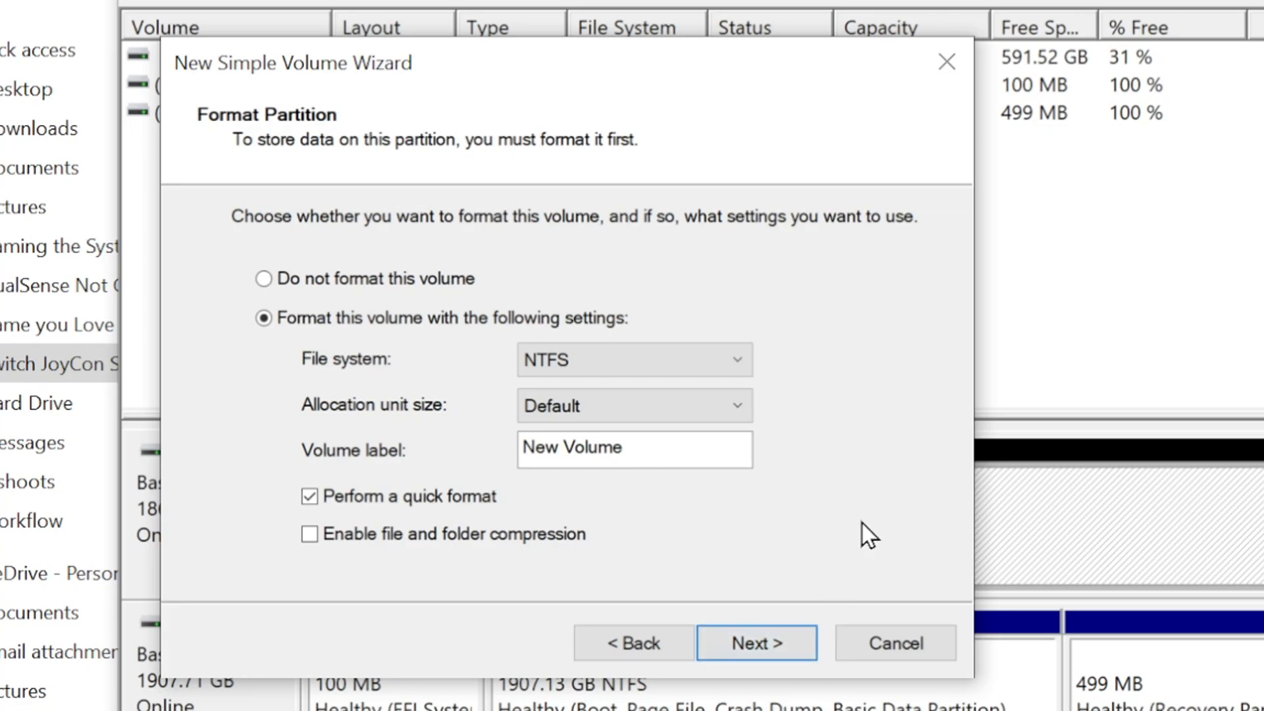
Format the volume as NTFS labelled 'Gen 4 SSD' and continue.
text(Gen 4)
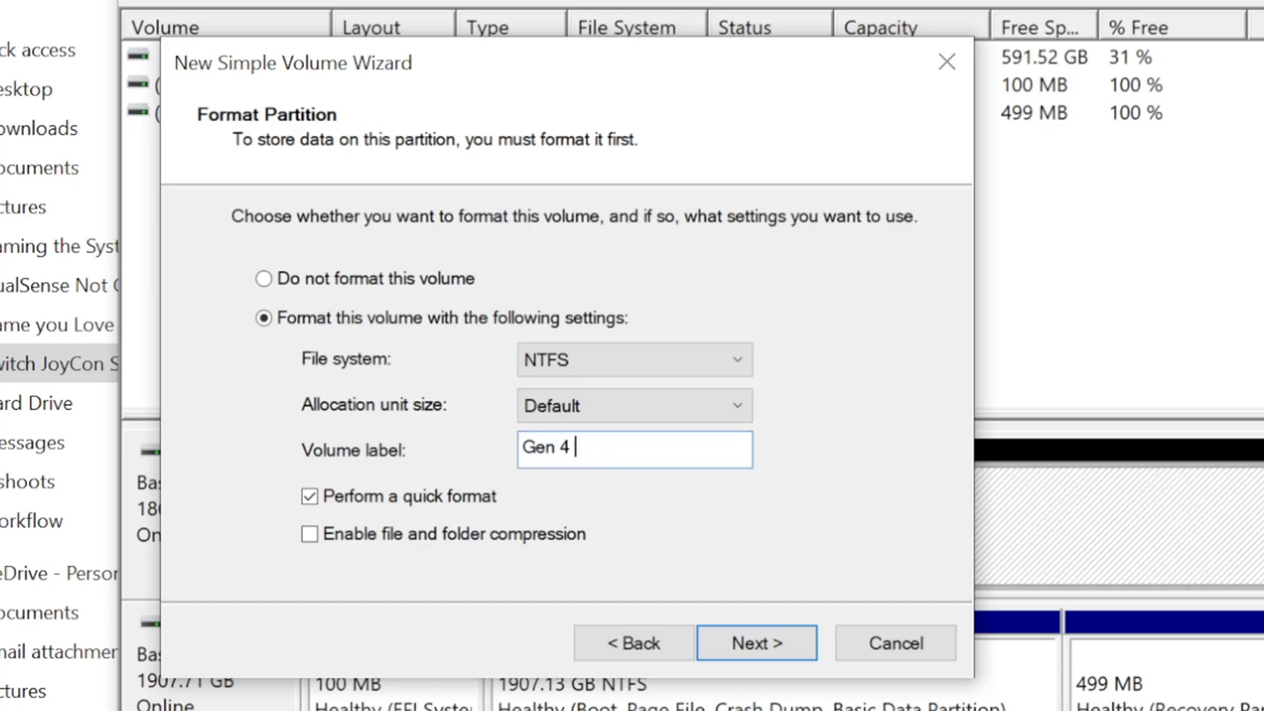
text(SSD)
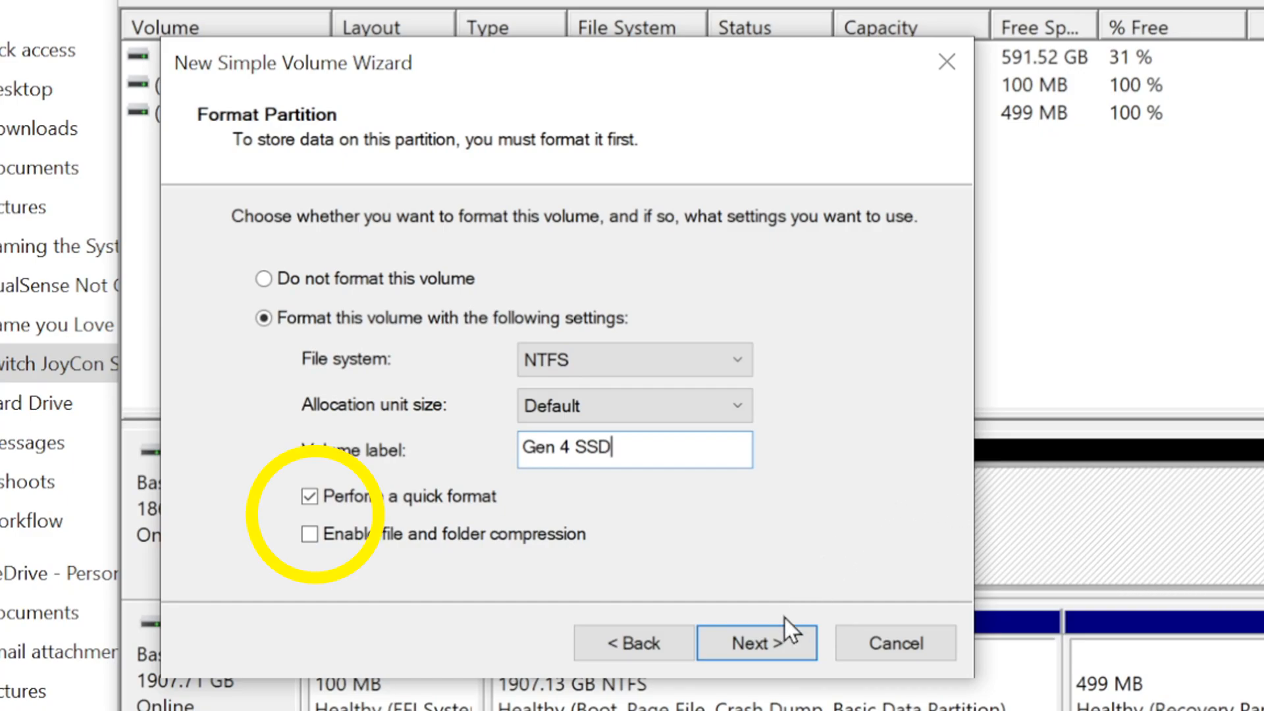
click(757, 642)
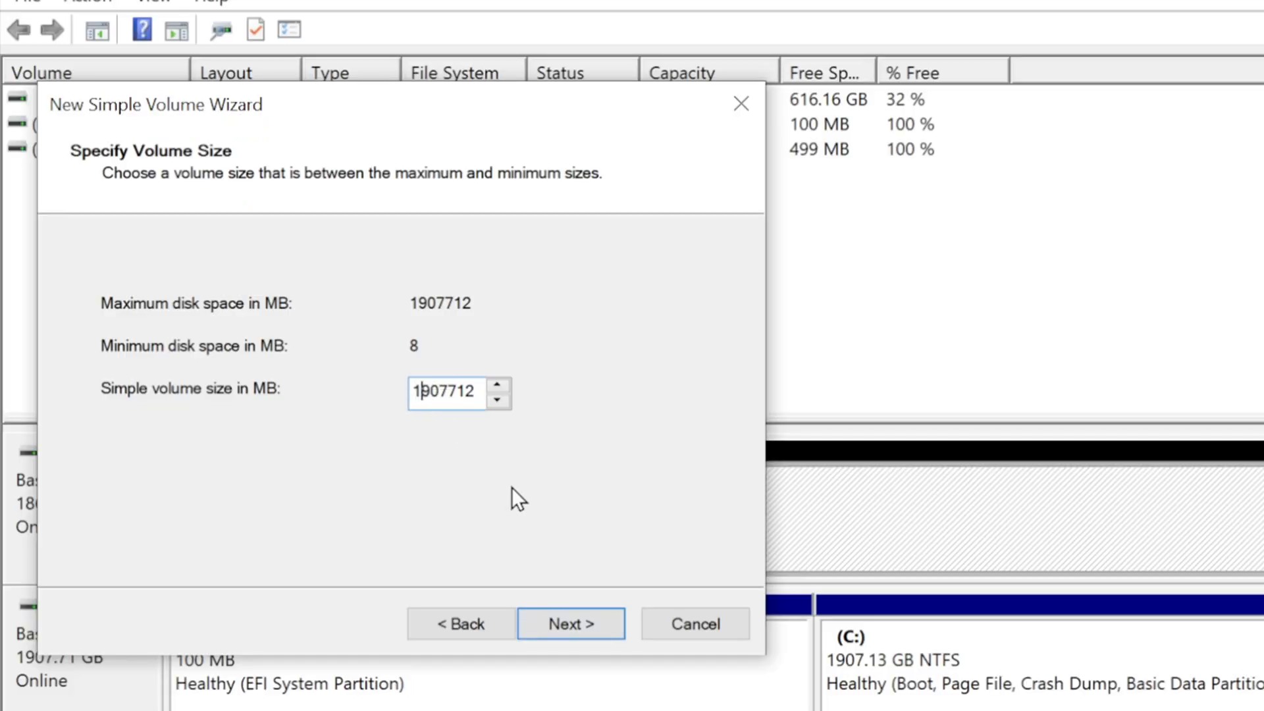
Change the simple volume size to 807712 MB and advance the wizard.
key(Backspace)
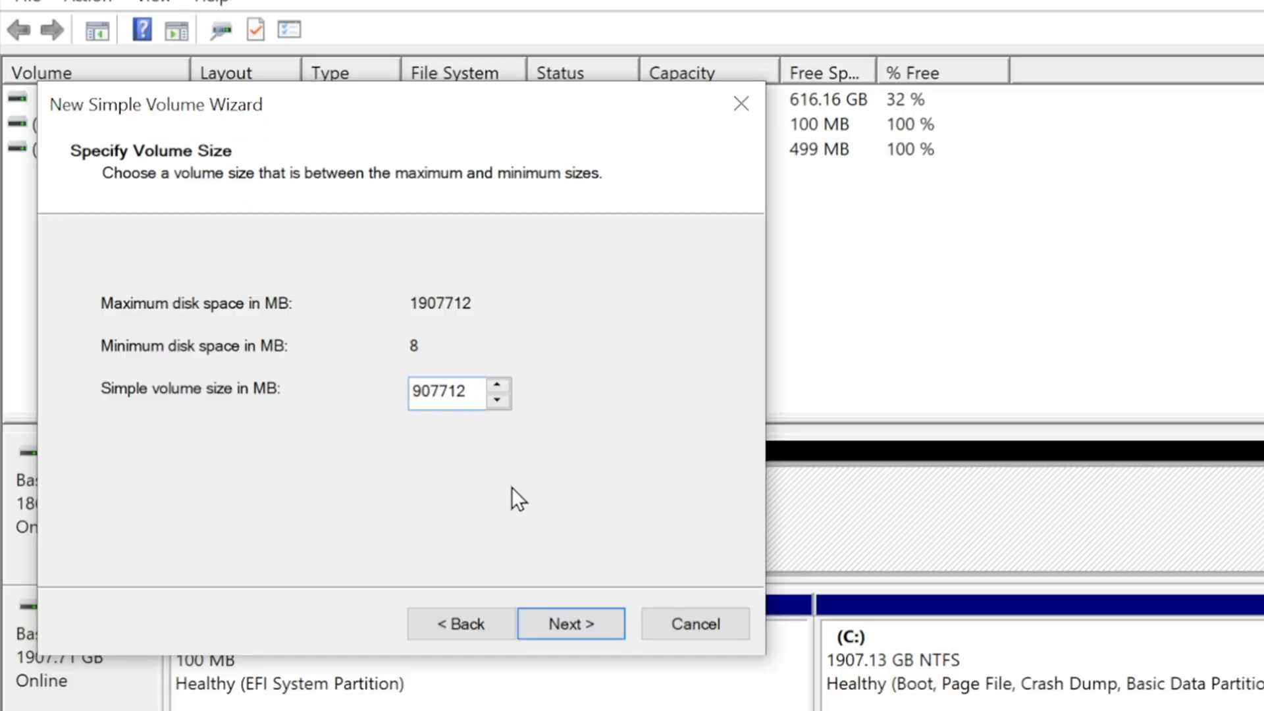
key(Backspace)
text(8)
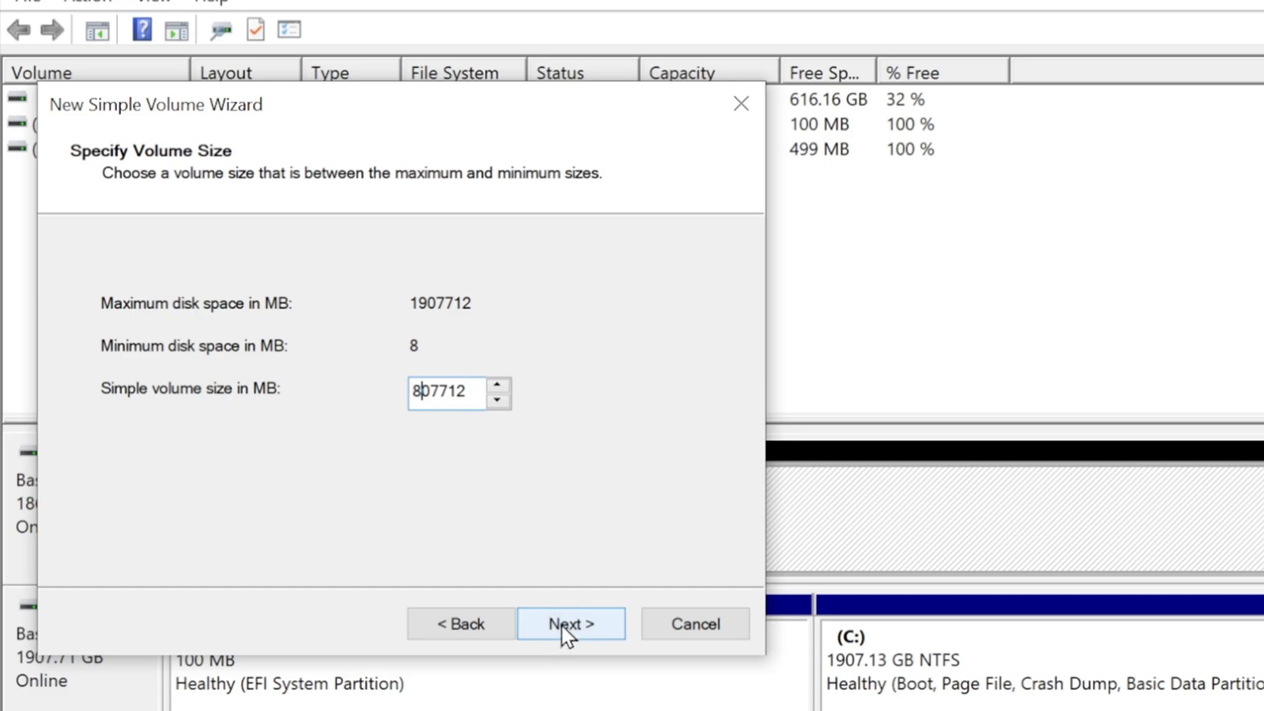
click(571, 623)
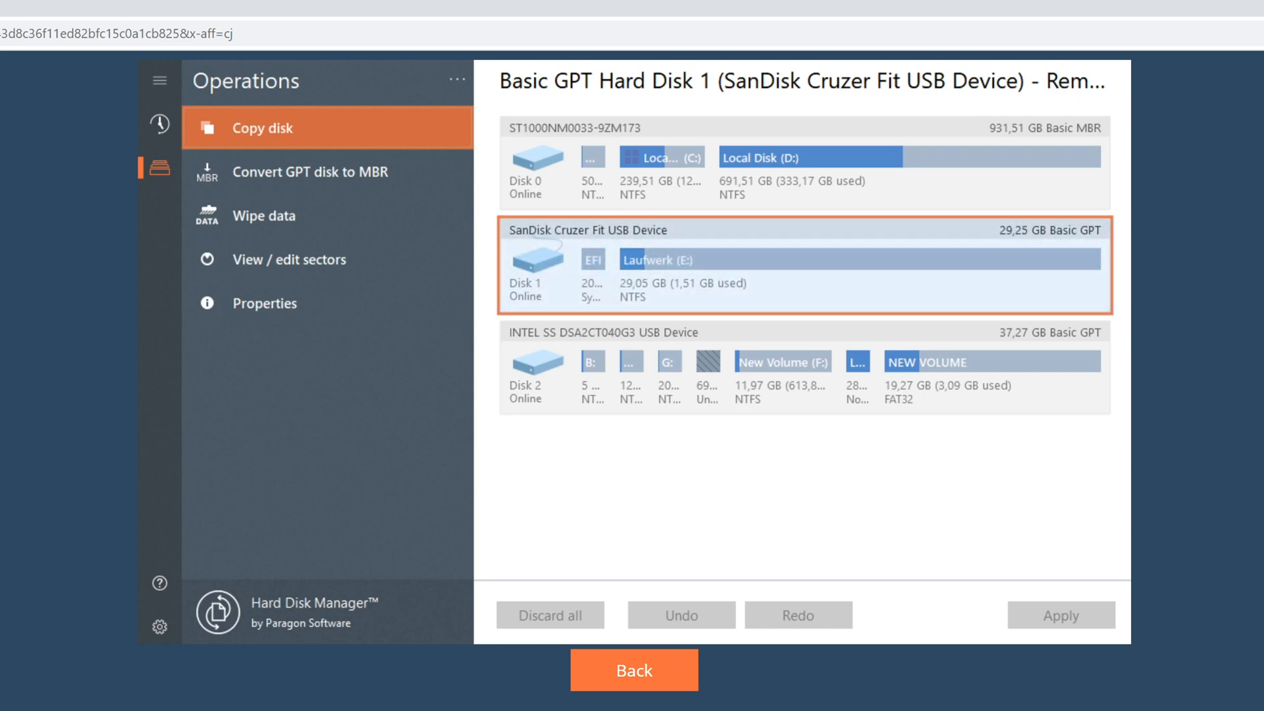
mouse_move(762, 377)
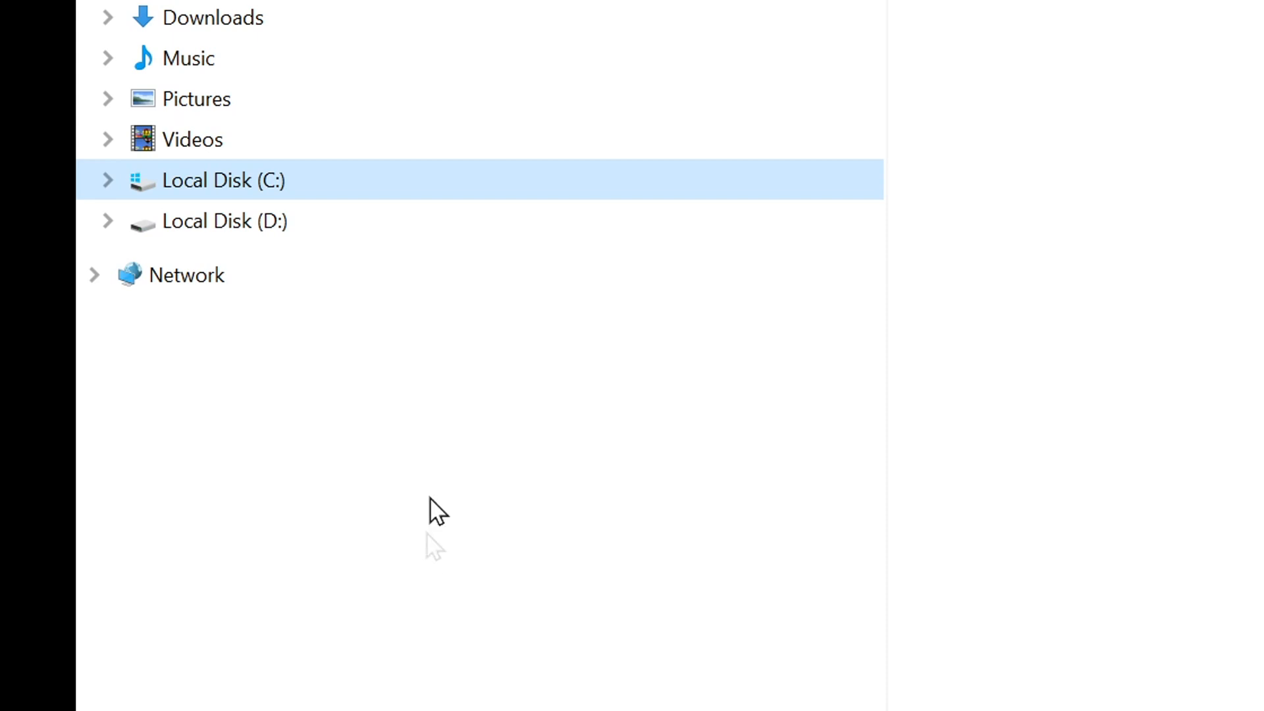
Select Local Disk (D:) in the navigation pane and bring up its context menu.
click(224, 222)
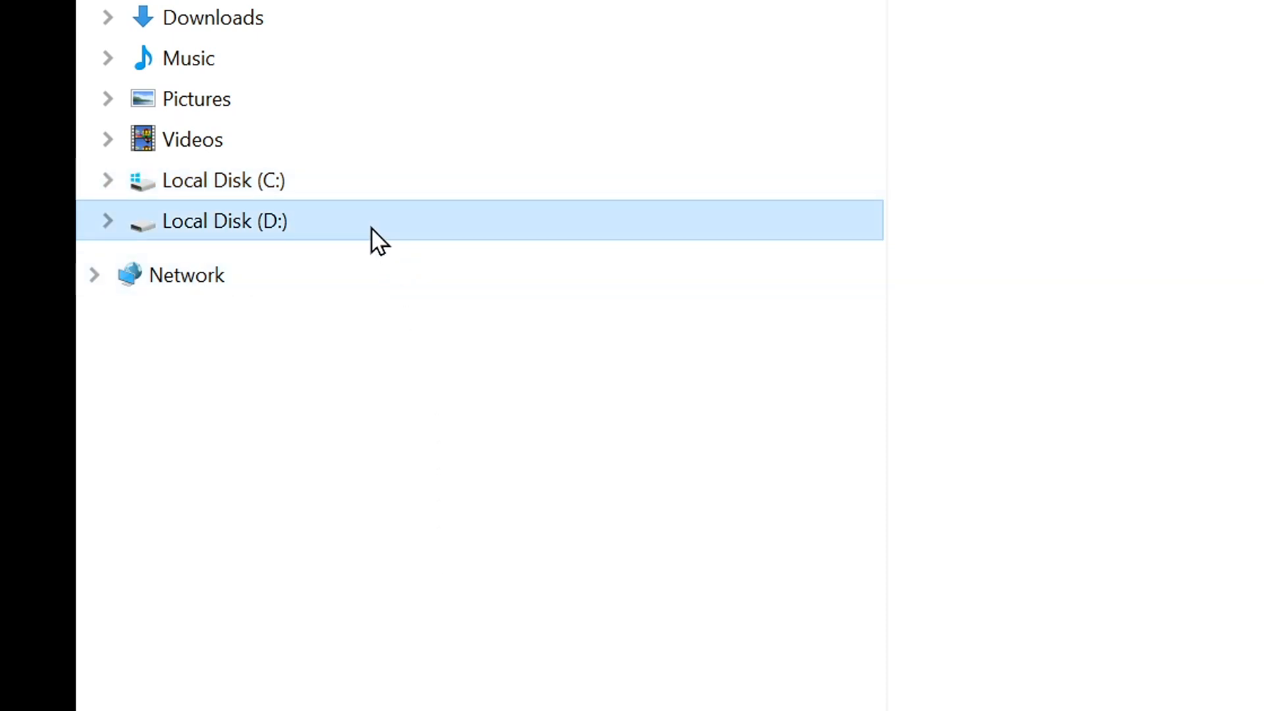
right_click(223, 222)
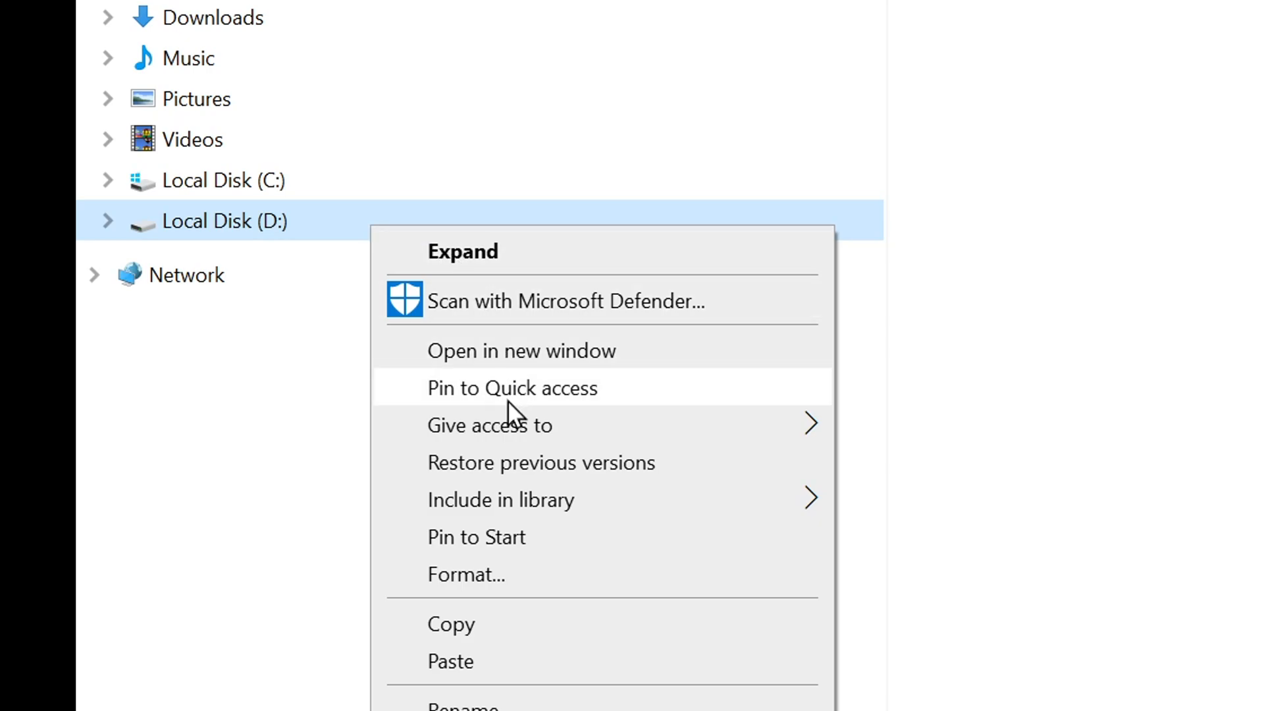
mouse_move(527, 683)
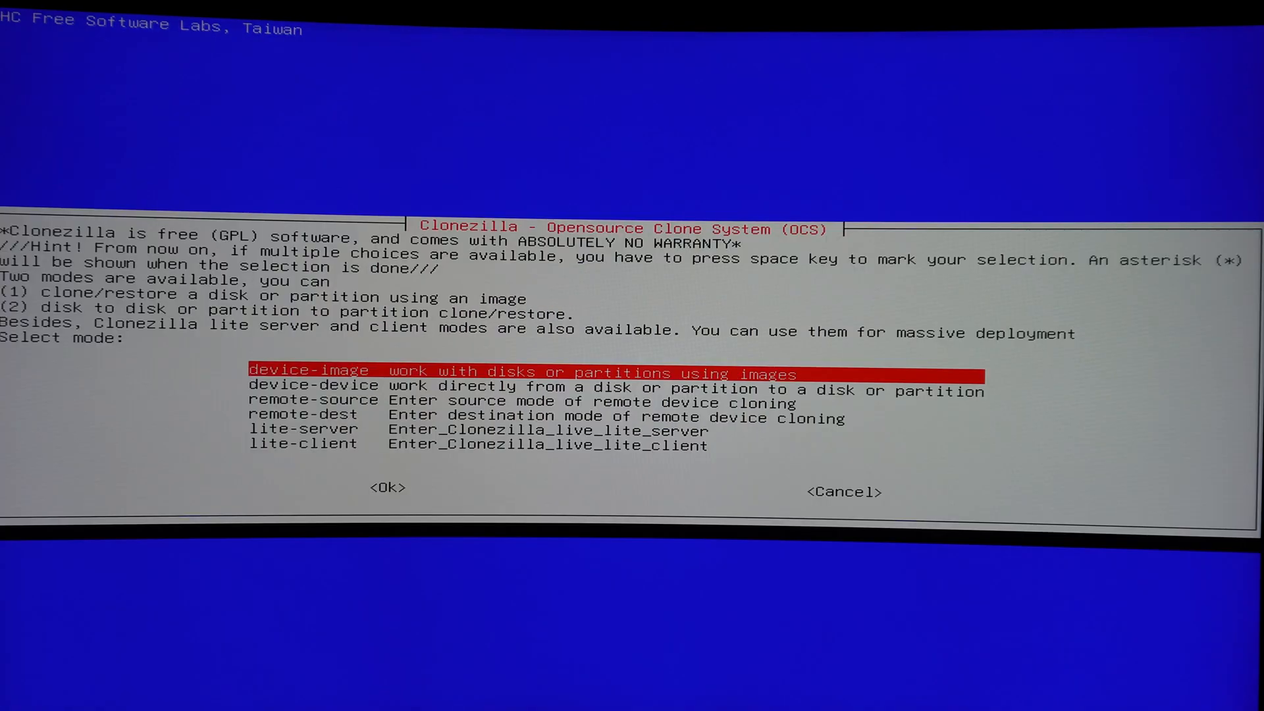
Move the selection down on Clonezilla's 'Select mode' screen.
key(Down)
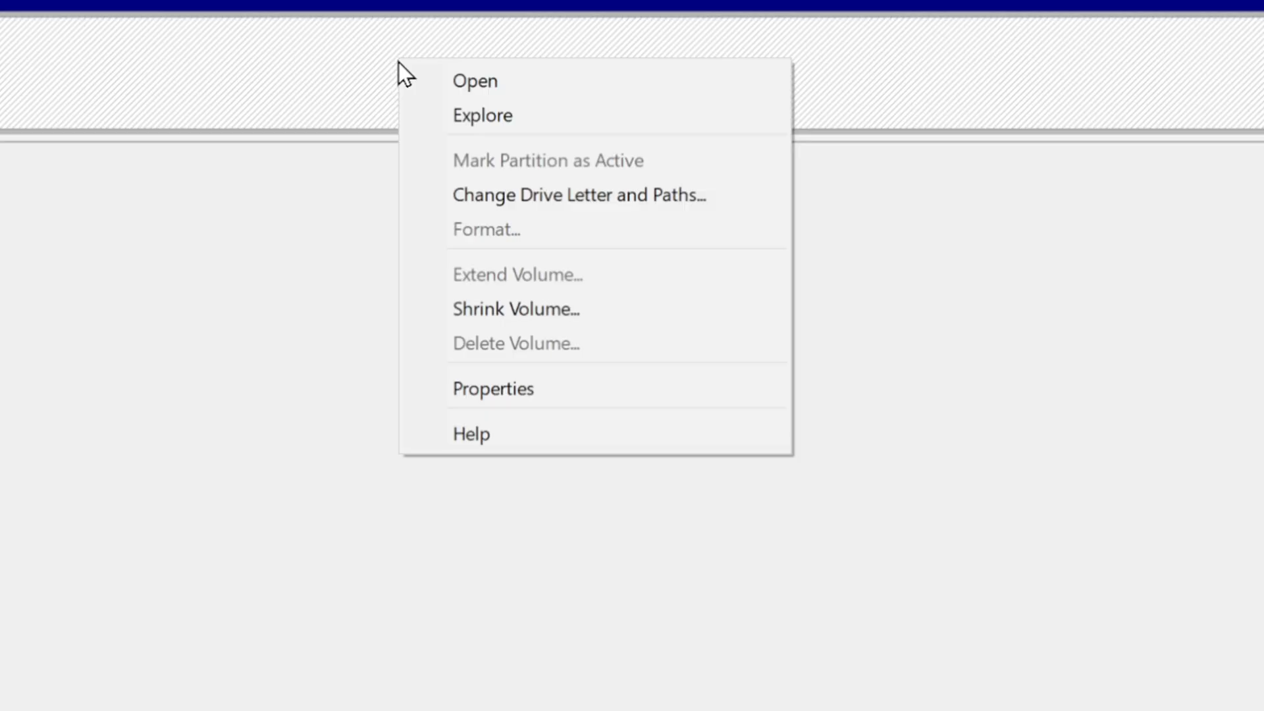
mouse_move(572, 324)
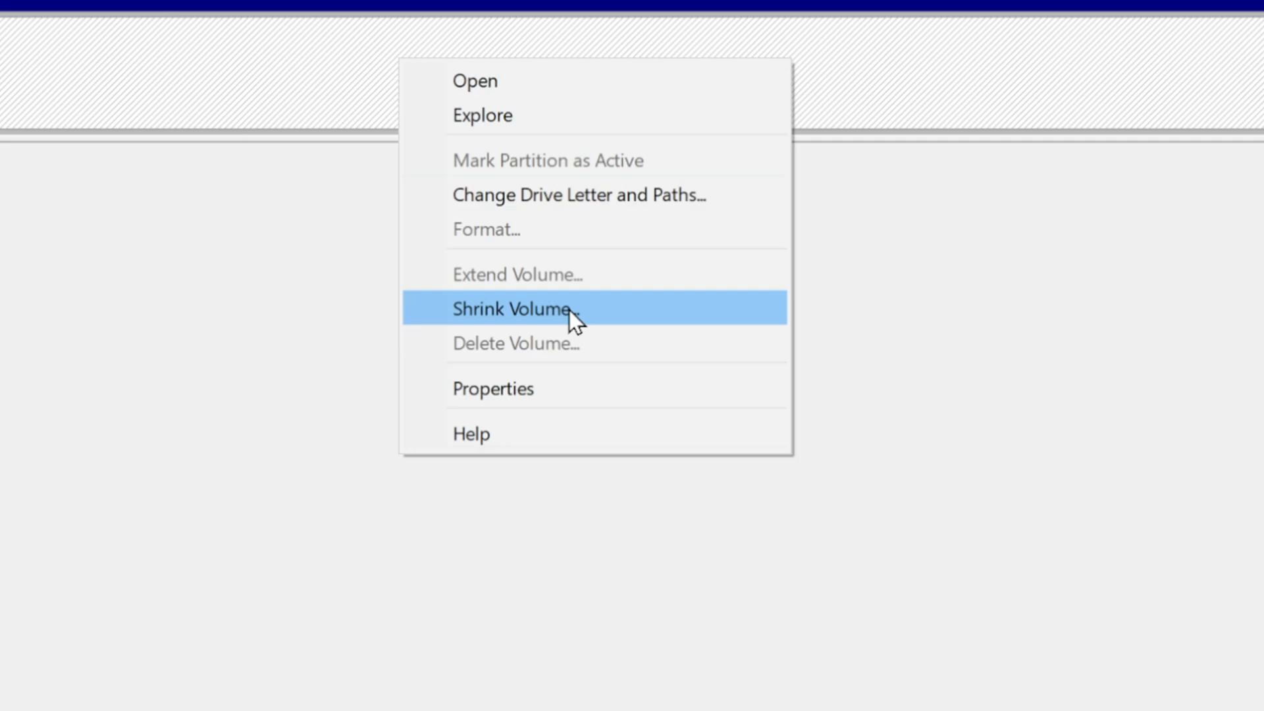
Choose Shrink Volume for the selected volume.
click(512, 309)
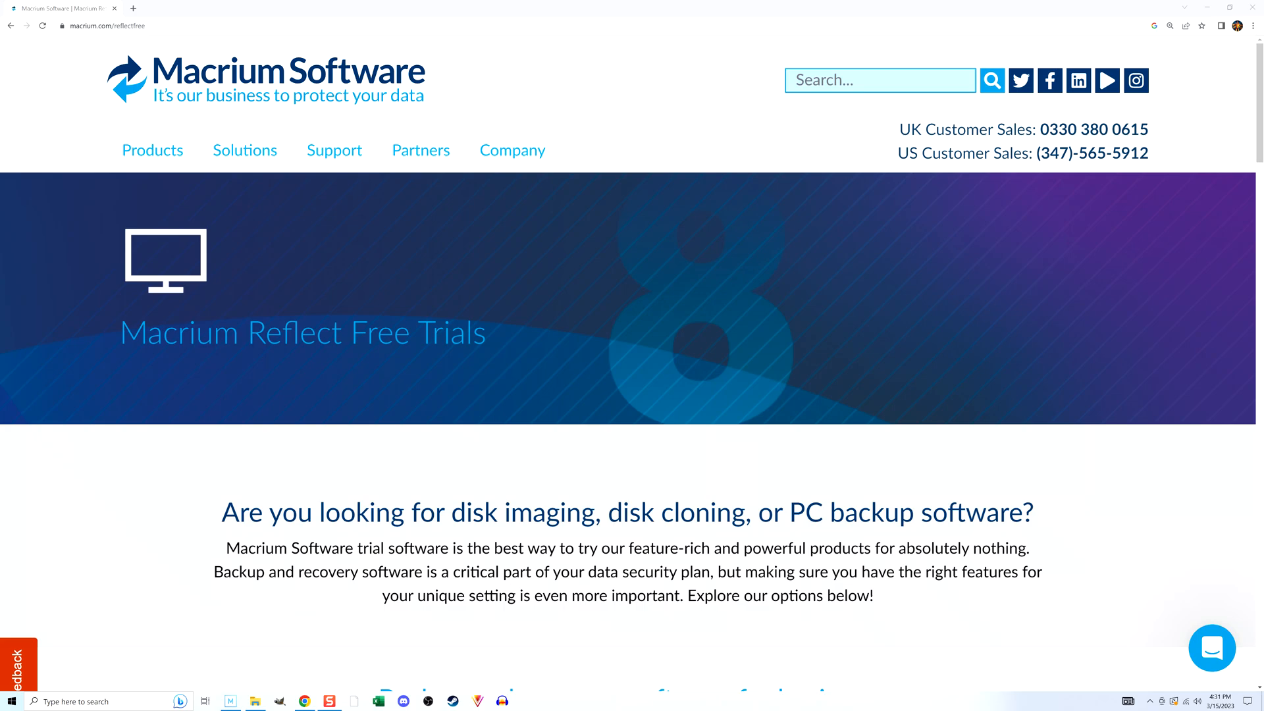
Scroll through the Macrium Reflect Free Trials page.
scroll(down, 3)
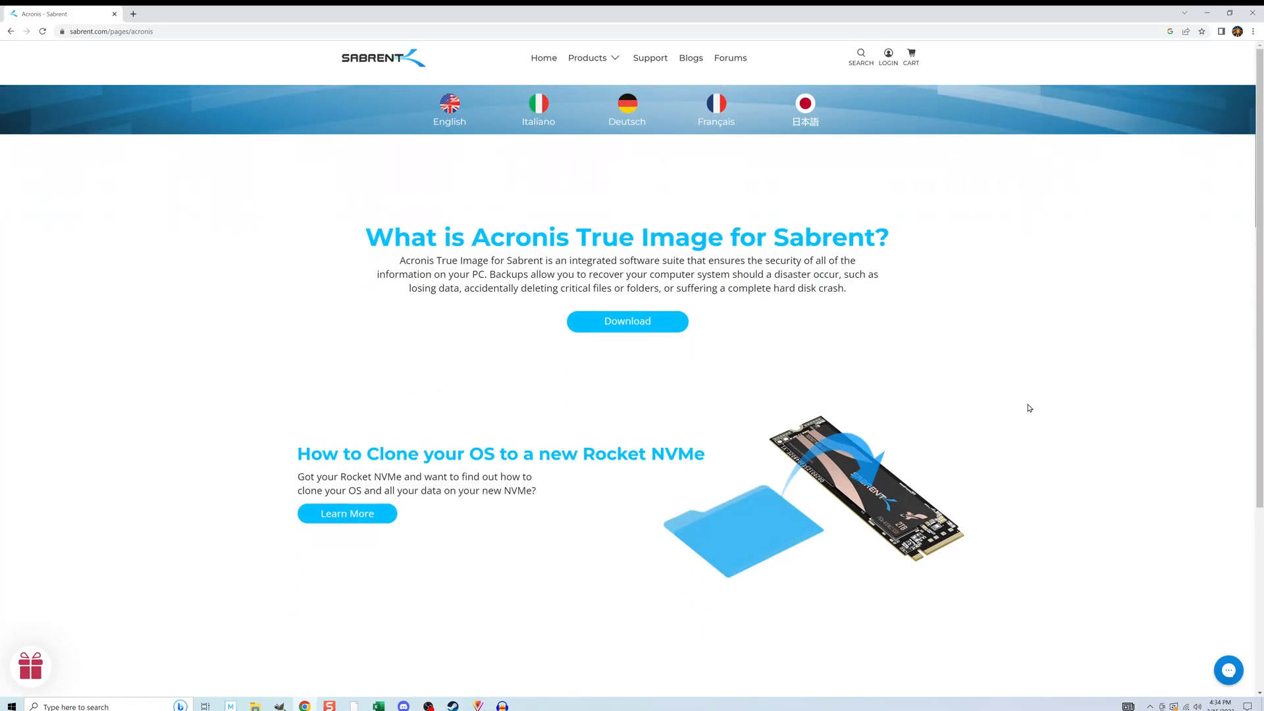
Scroll down to find the Samsung Magician download.
scroll(down, 3)
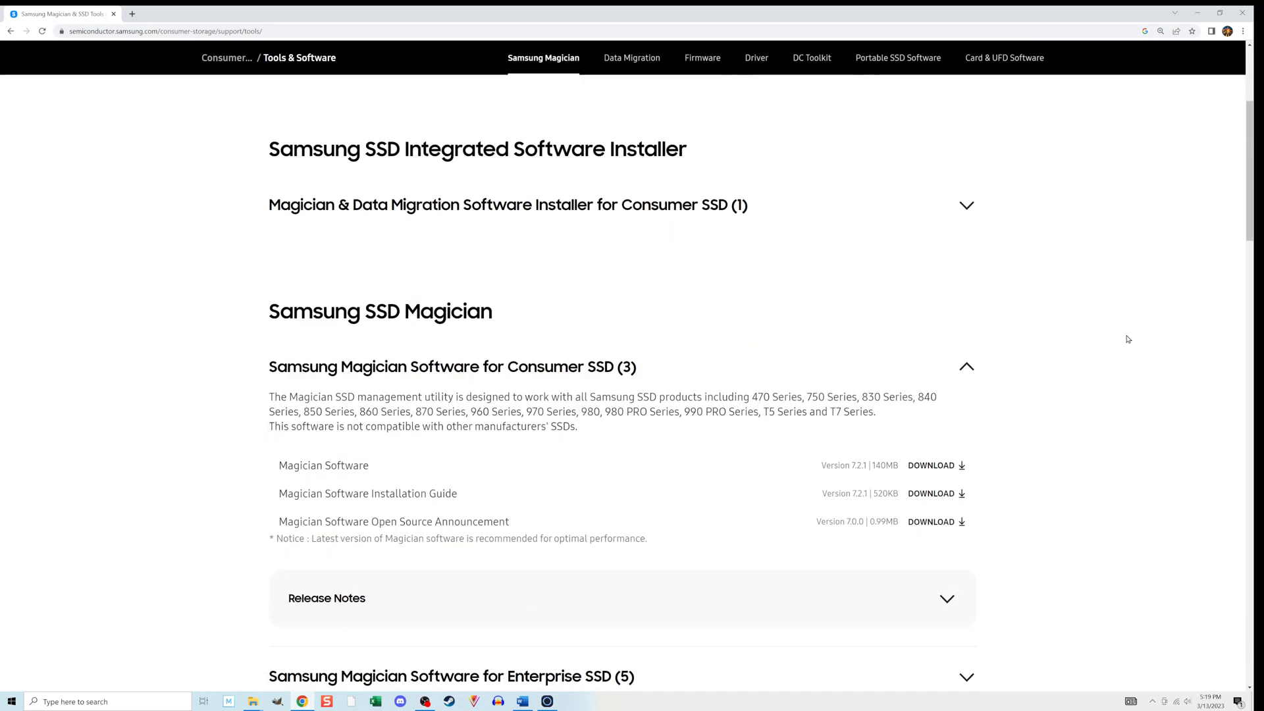
scroll(down, 3)
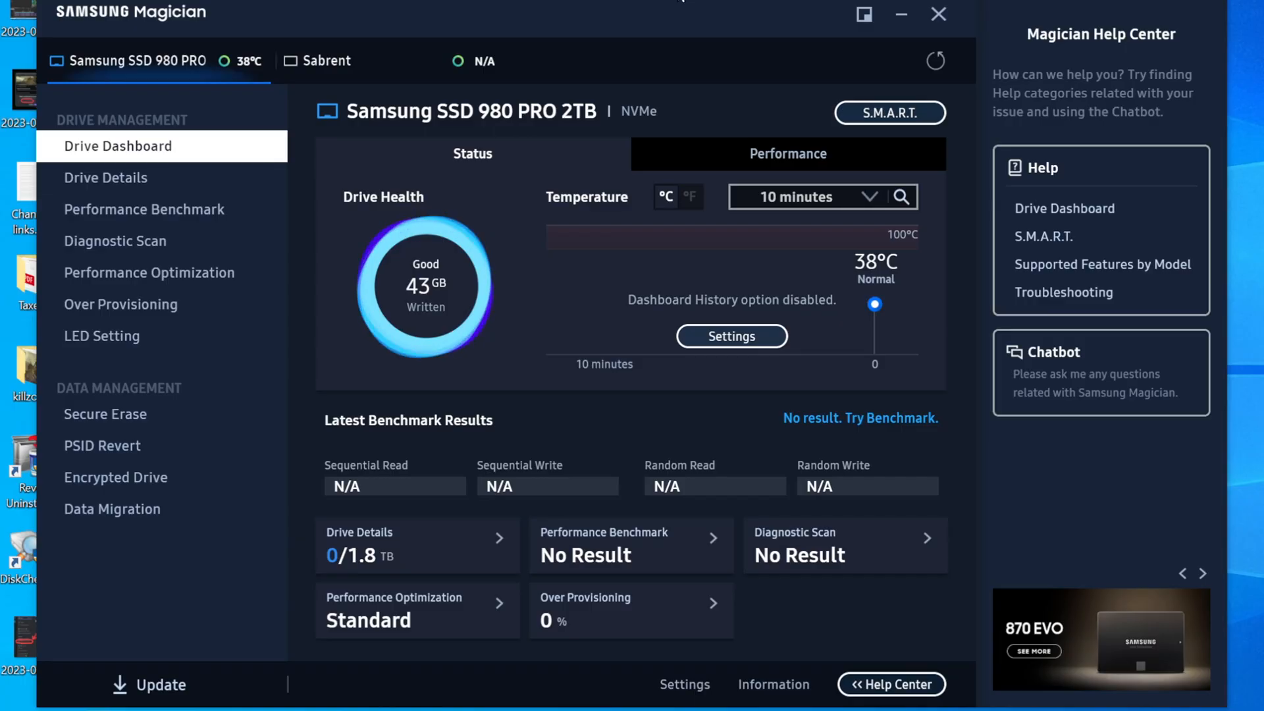
mouse_move(749, 5)
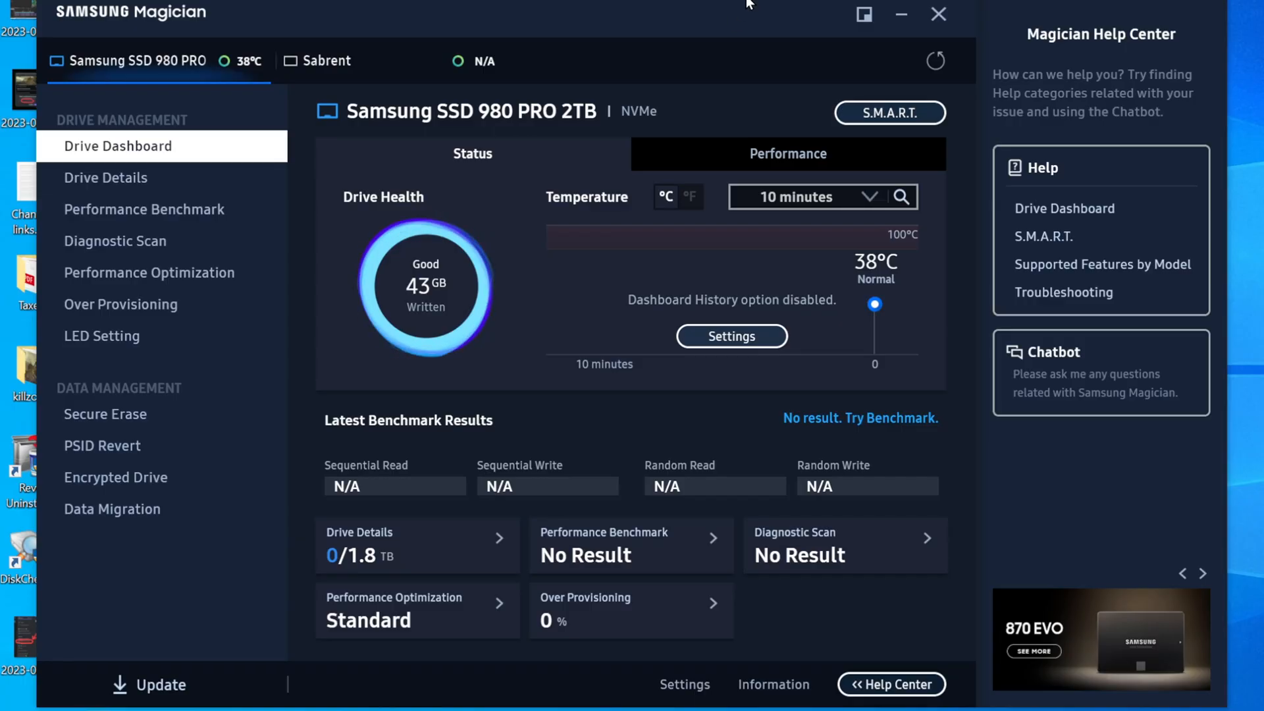
mouse_move(722, 15)
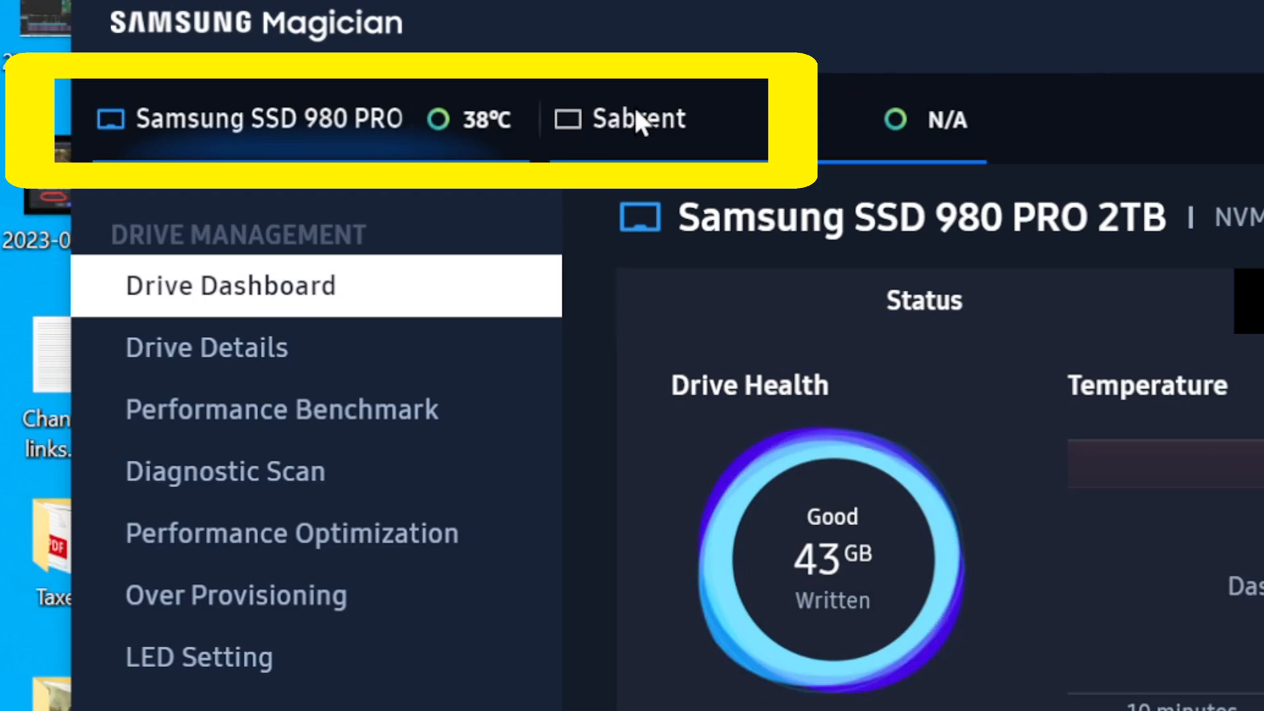
mouse_move(672, 138)
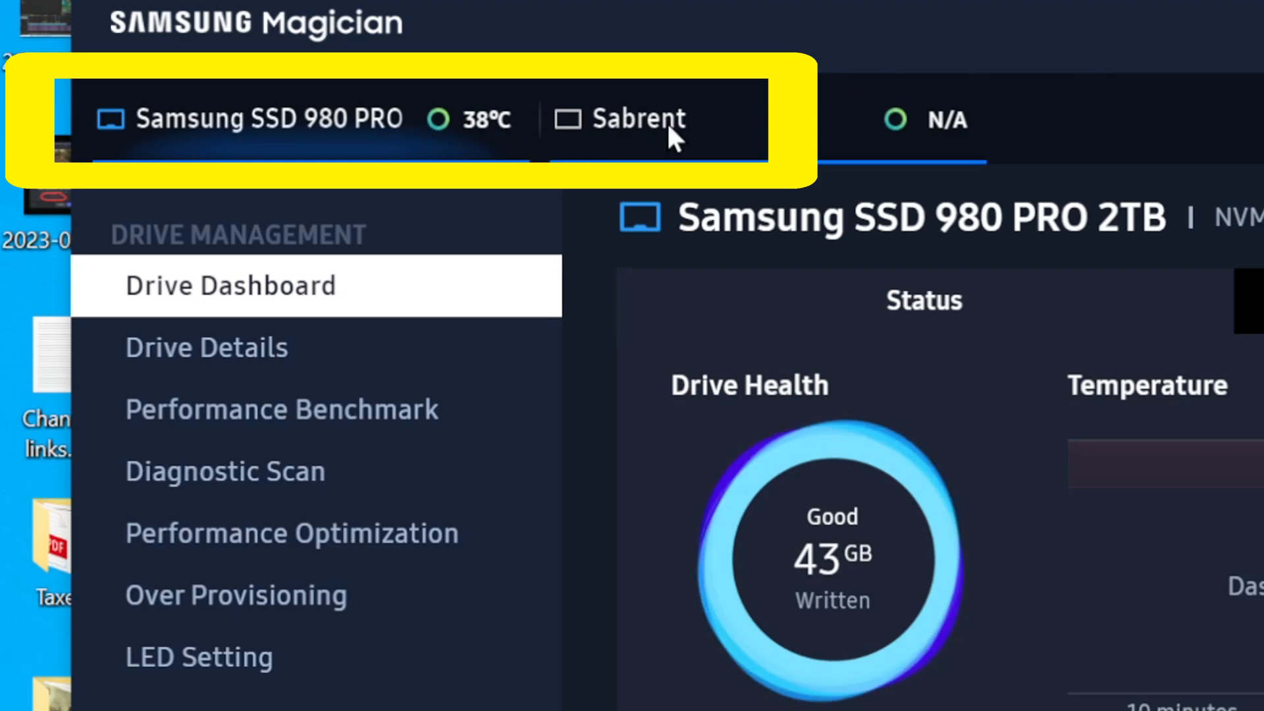
View the Sabrent drive's dashboard, then open the Data Migration section.
click(633, 119)
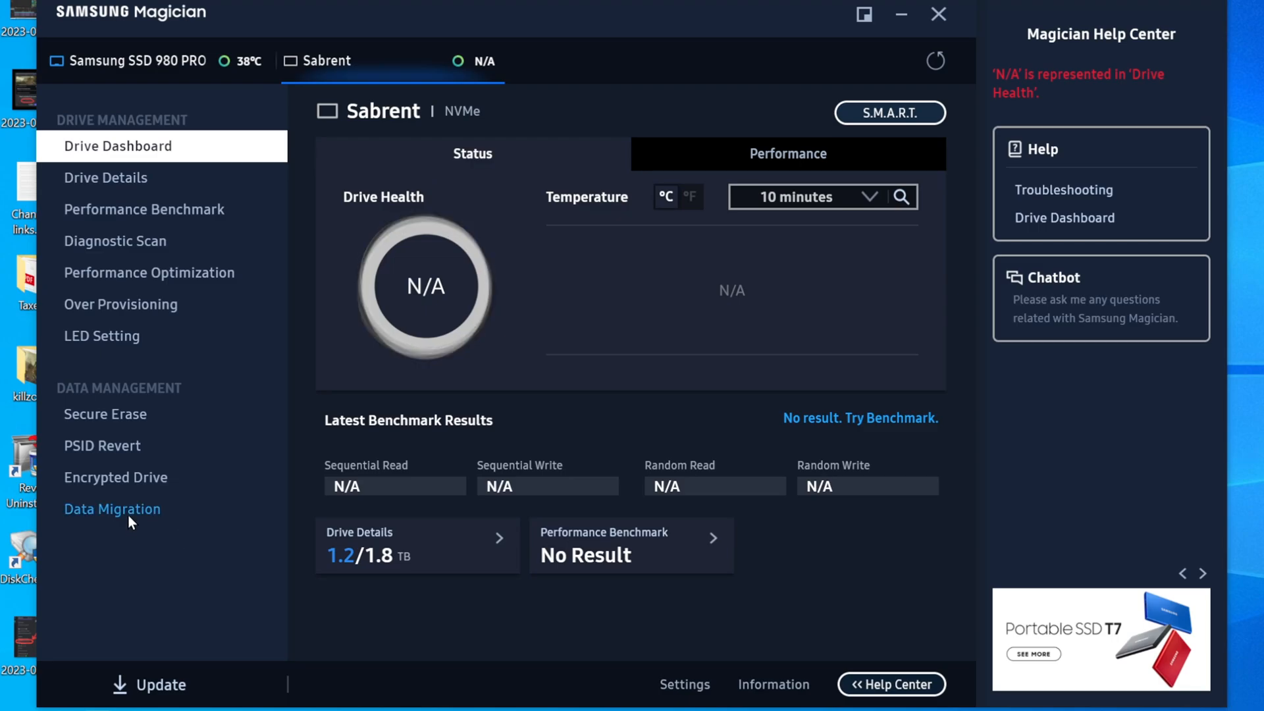
click(112, 509)
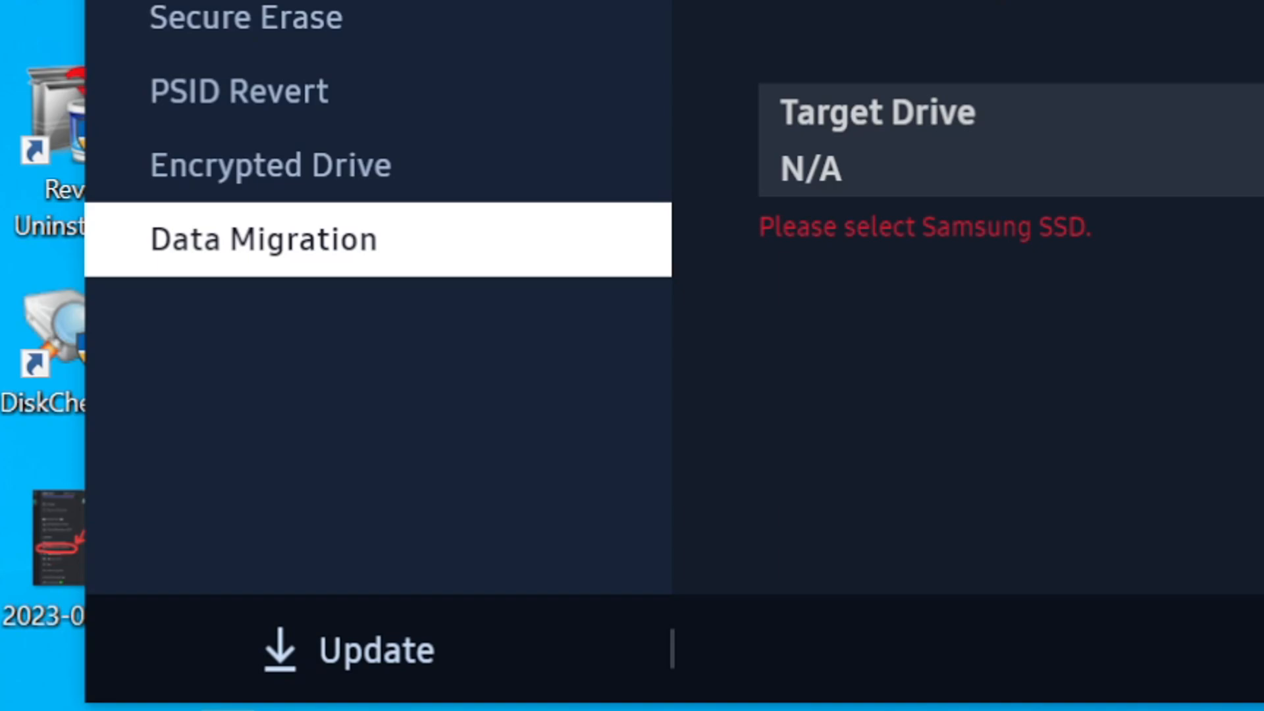
Set the Samsung SSD 980 PRO 2TB as migration target and start cloning, confirming the erase warning.
click(262, 239)
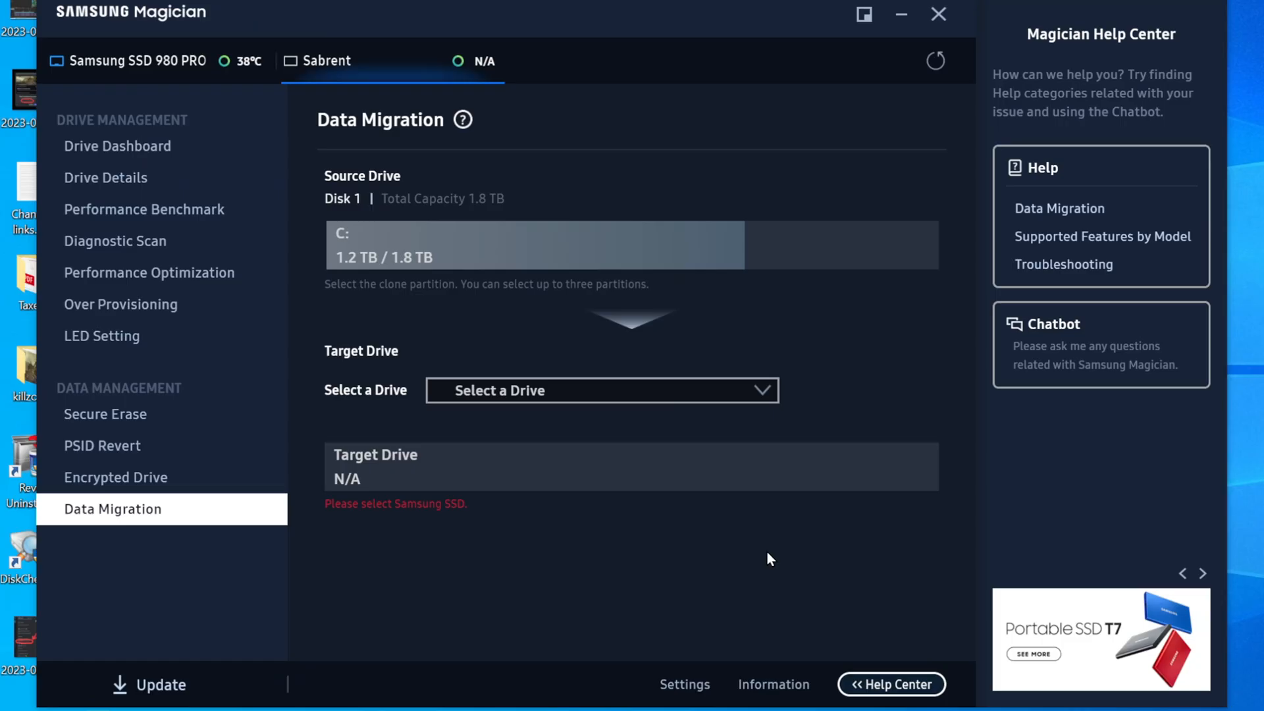
click(602, 390)
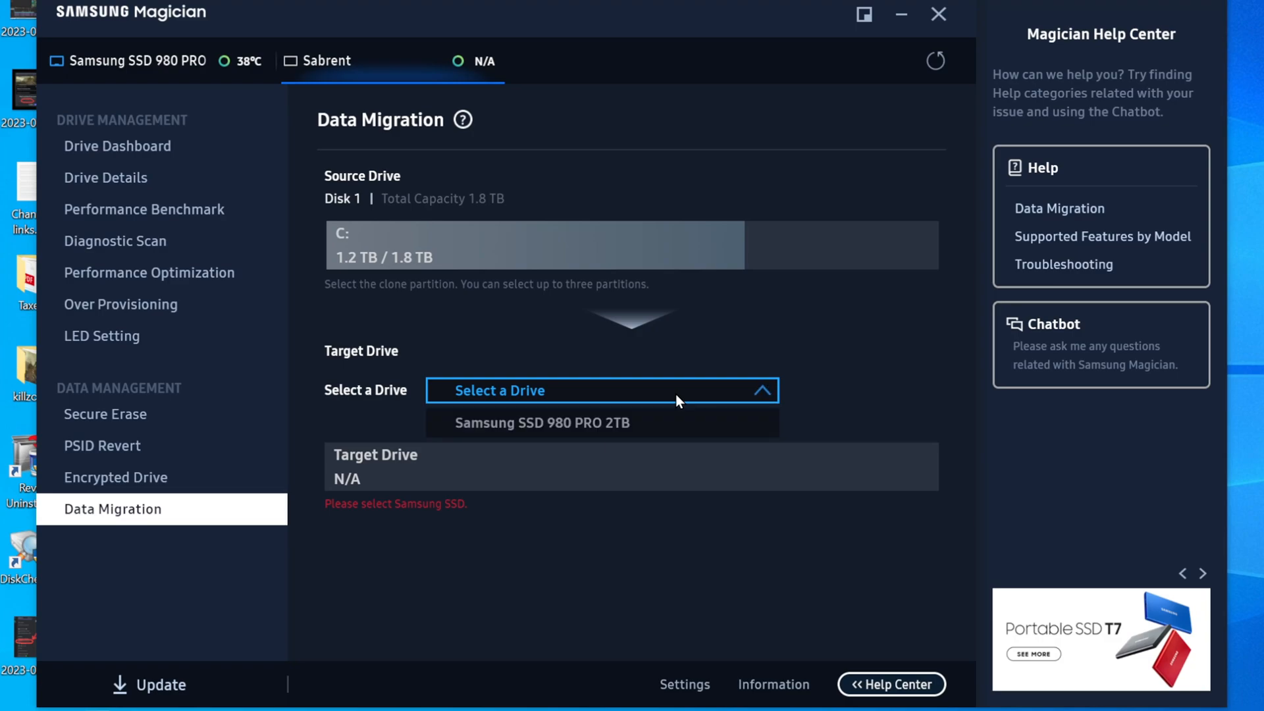
mouse_move(635, 424)
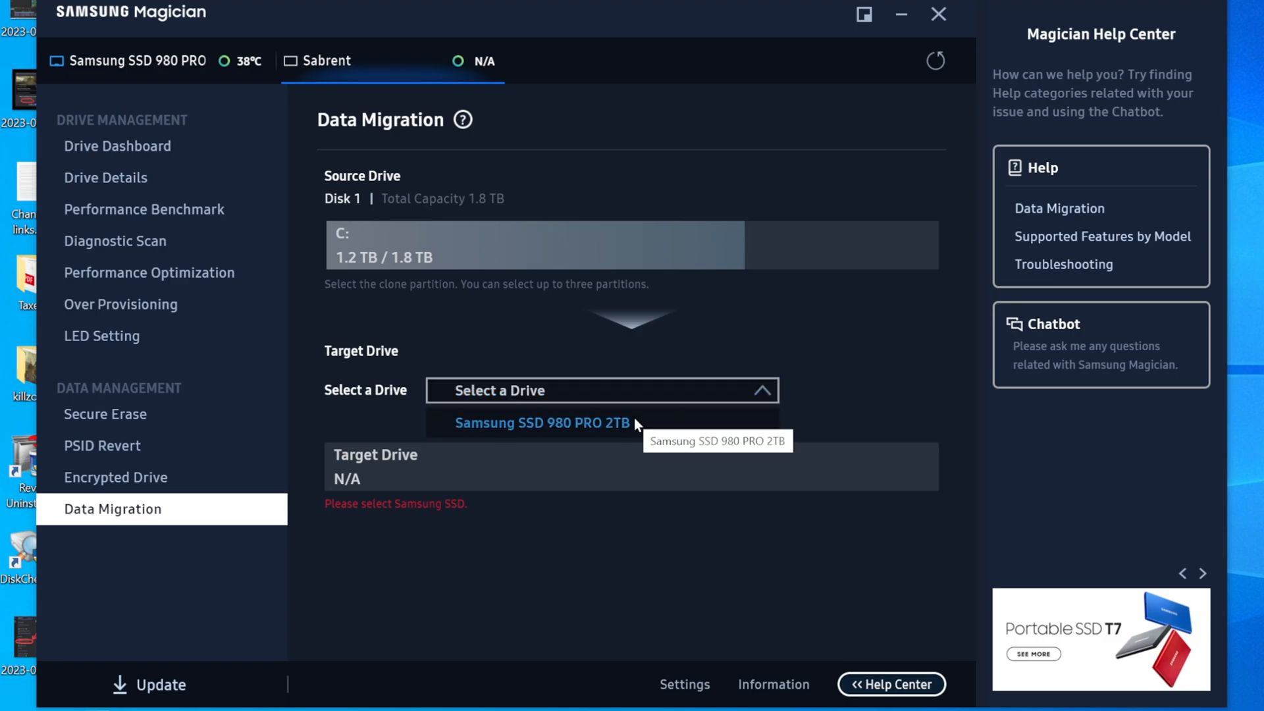
click(541, 422)
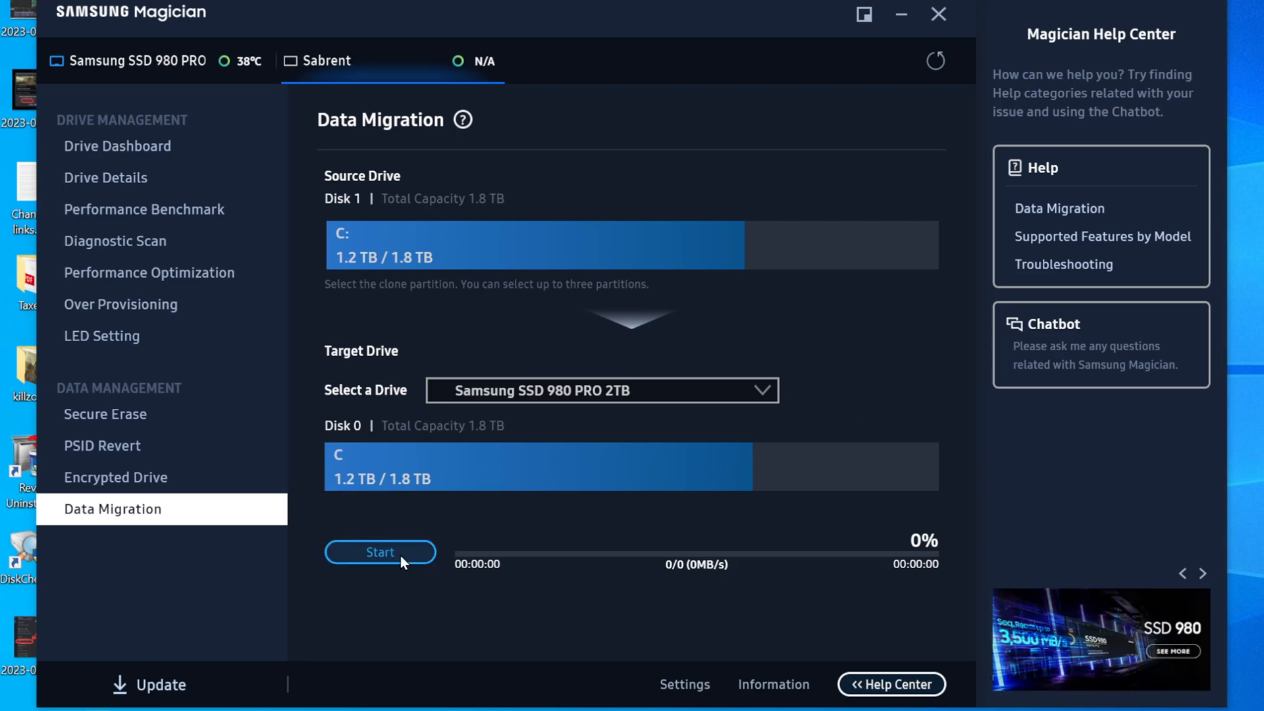
click(381, 552)
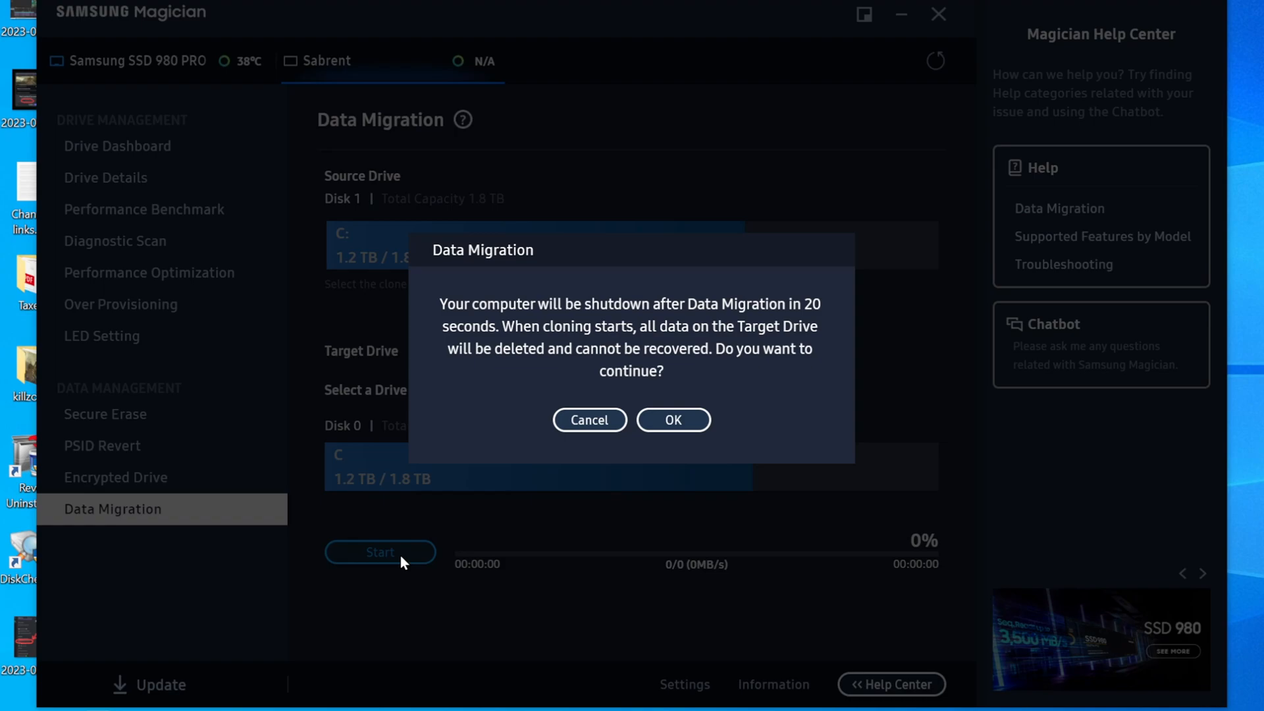
click(674, 420)
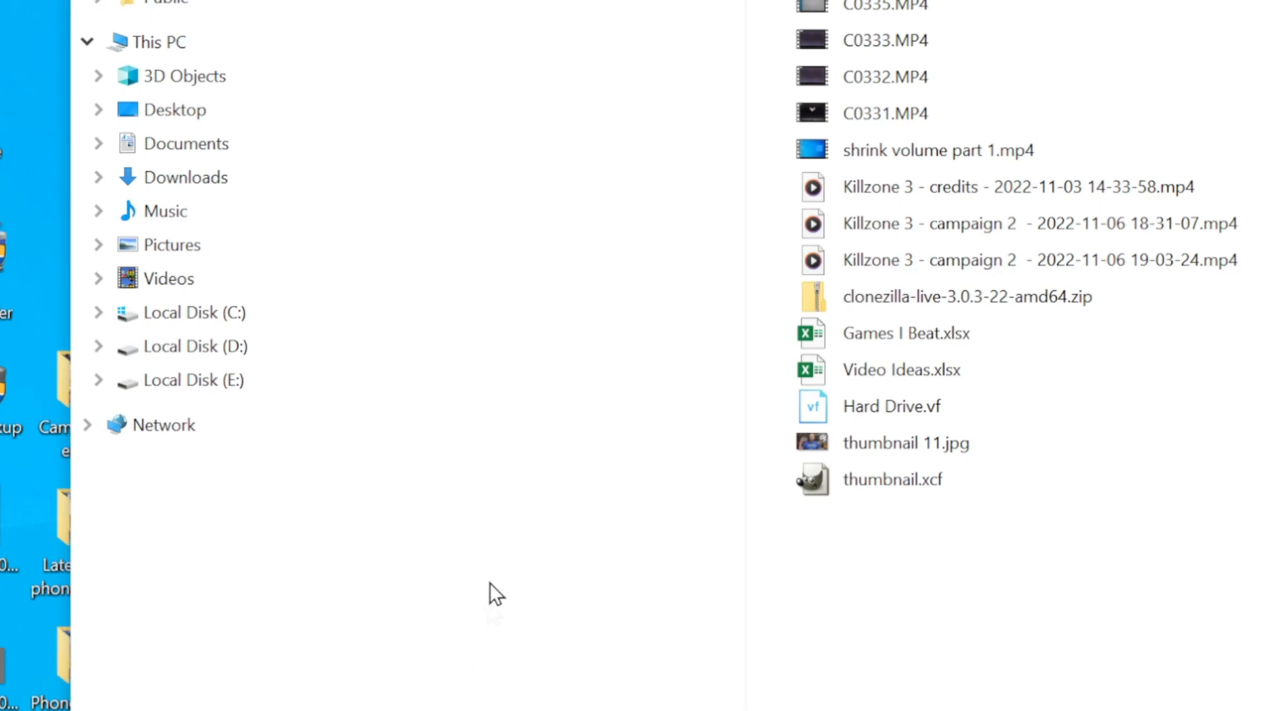
Try to open Local Disk (E:) from the File Explorer navigation pane.
click(194, 380)
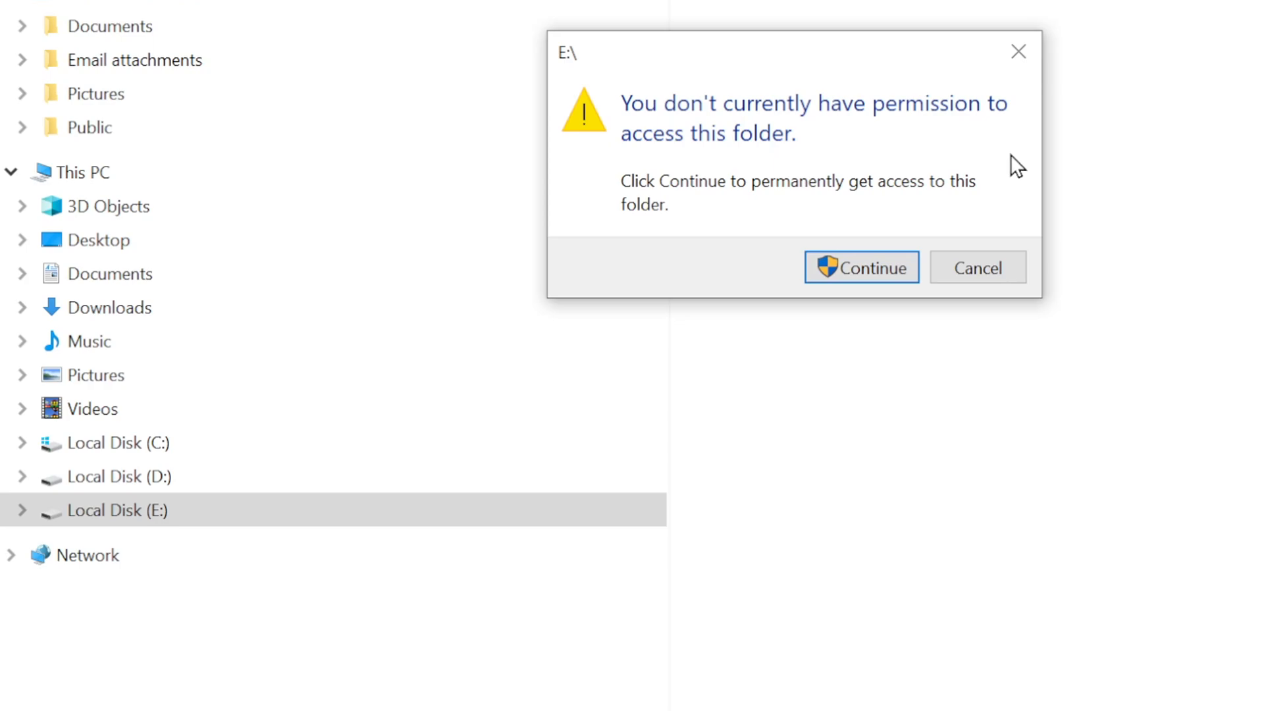
mouse_move(1017, 176)
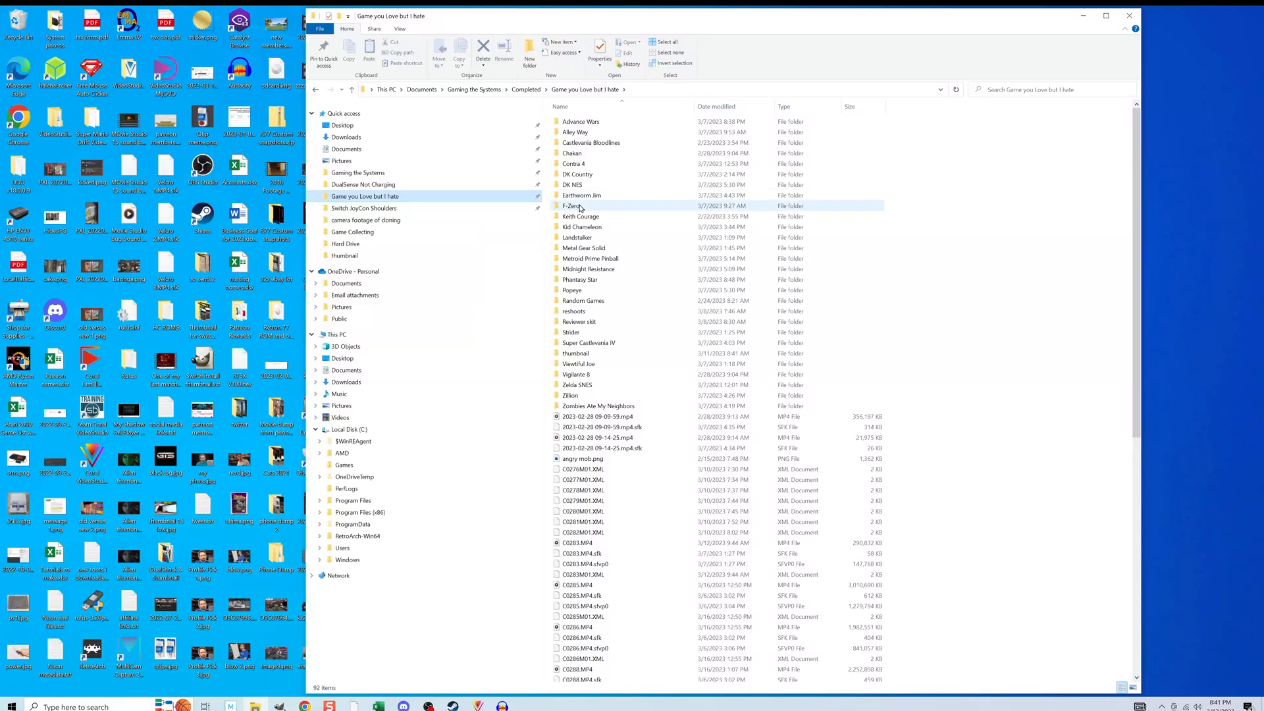
Browse the Quick access folders and open the Gaming the Systems folder.
double_click(570, 205)
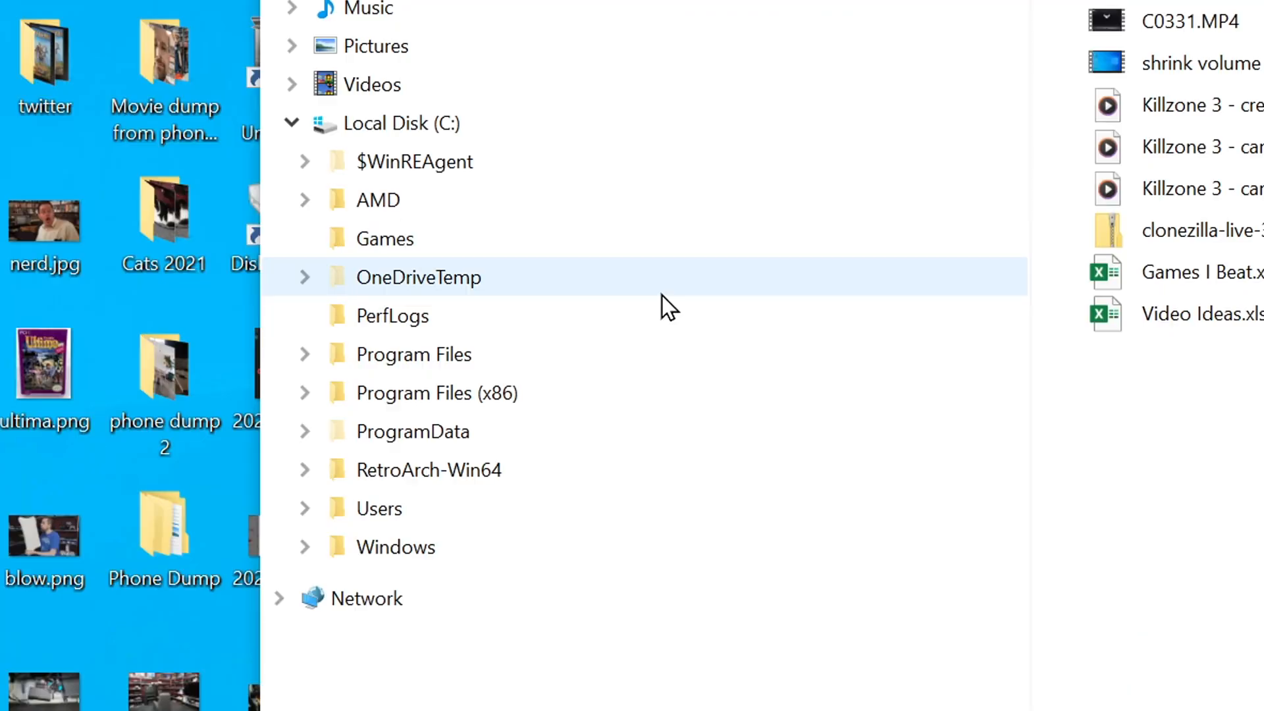
mouse_move(682, 450)
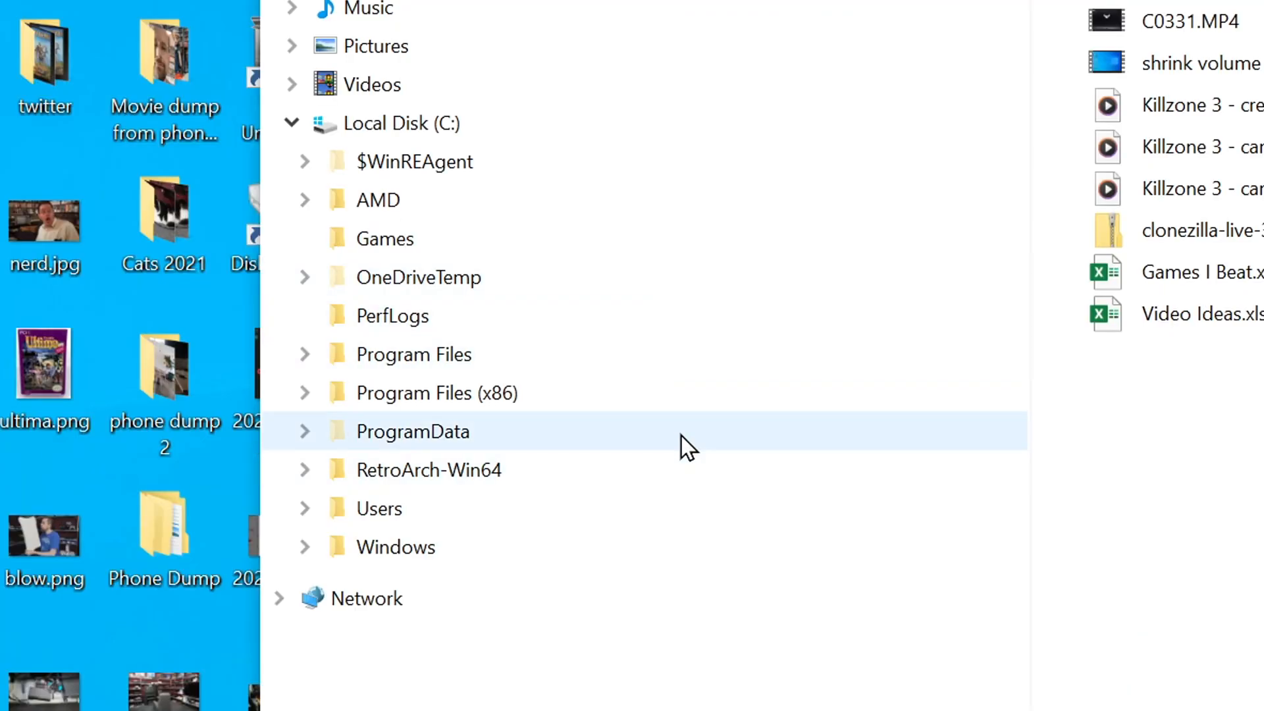
mouse_move(684, 444)
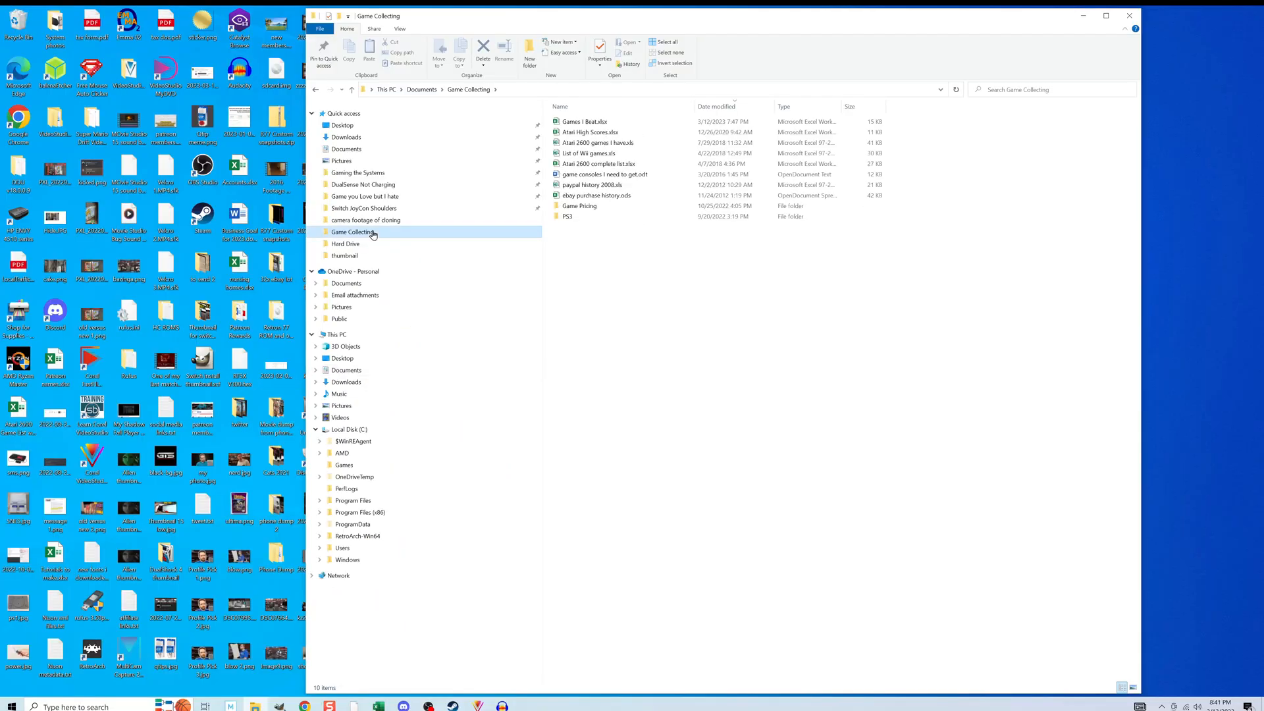
mouse_move(366, 172)
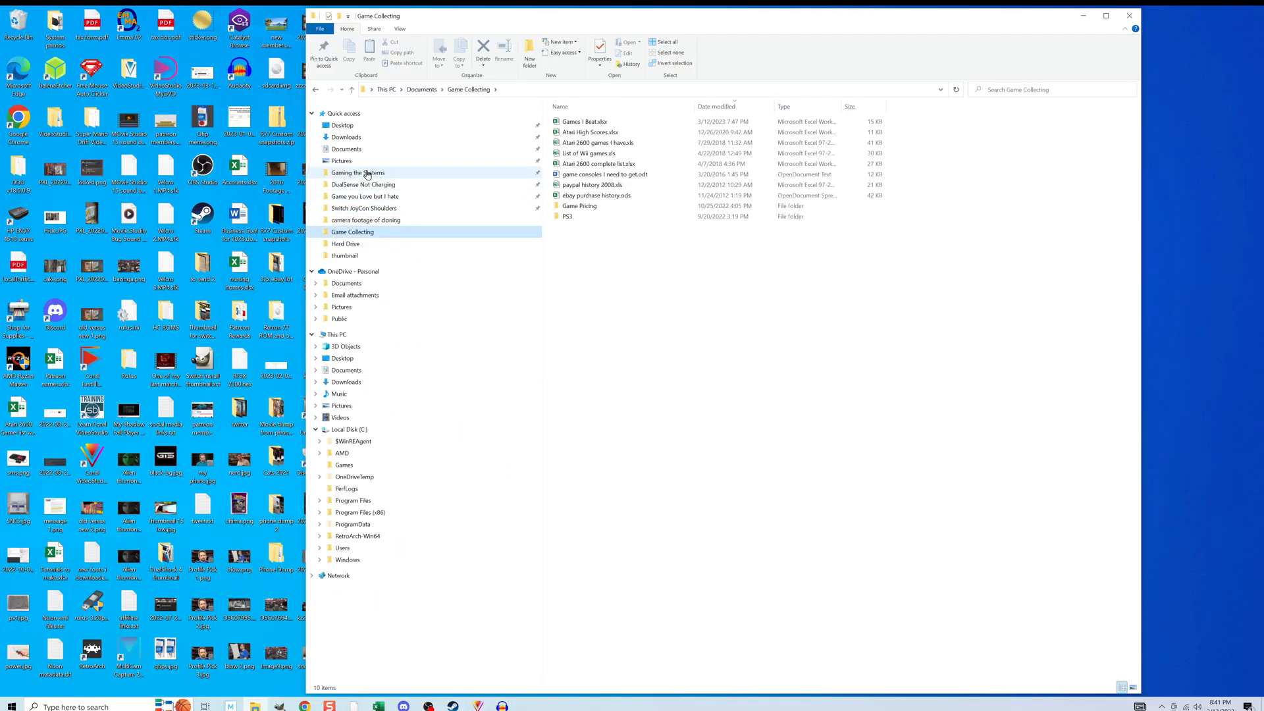
double_click(357, 172)
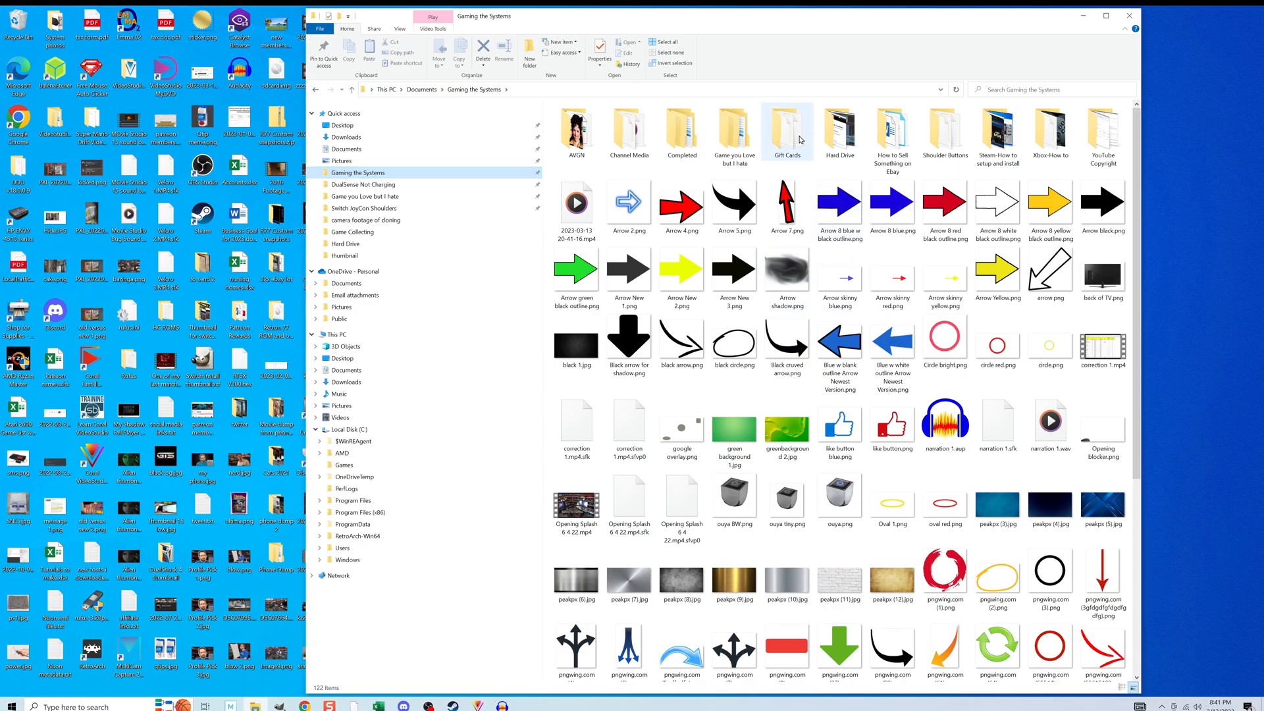
double_click(788, 129)
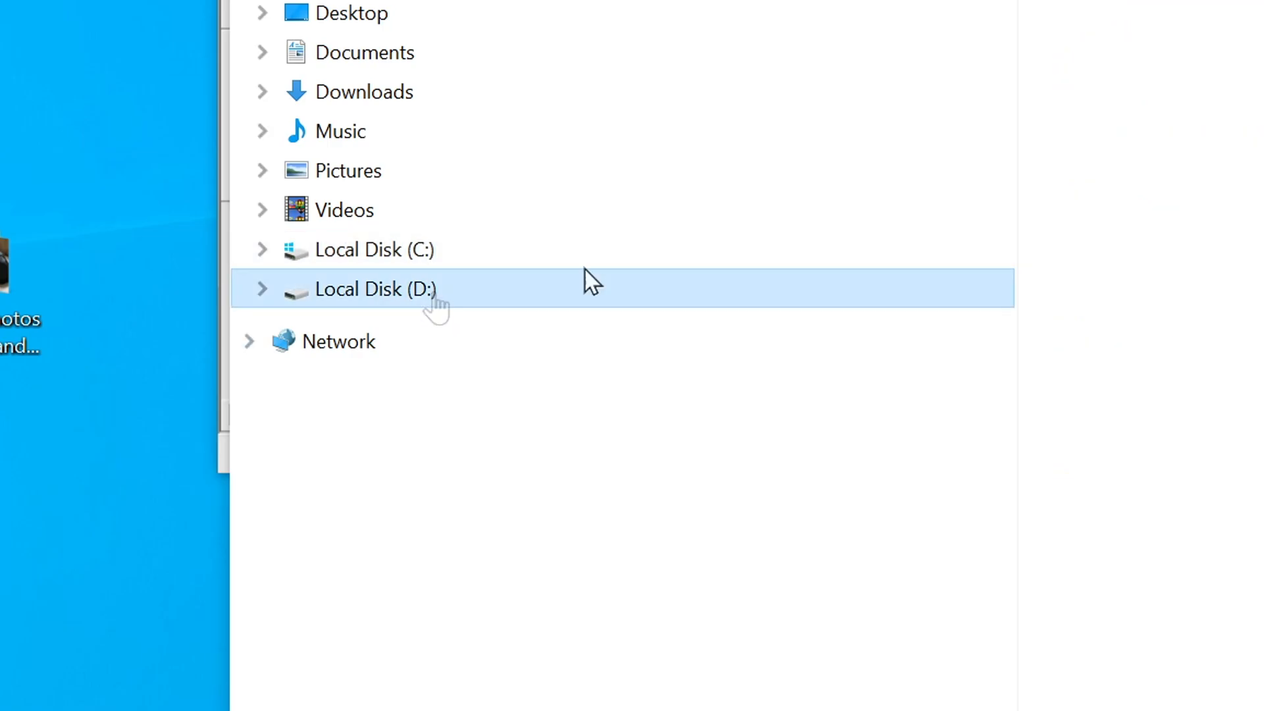
View Local Disk (D:), then Local Disk (C:), and open its Program Files folder.
click(374, 289)
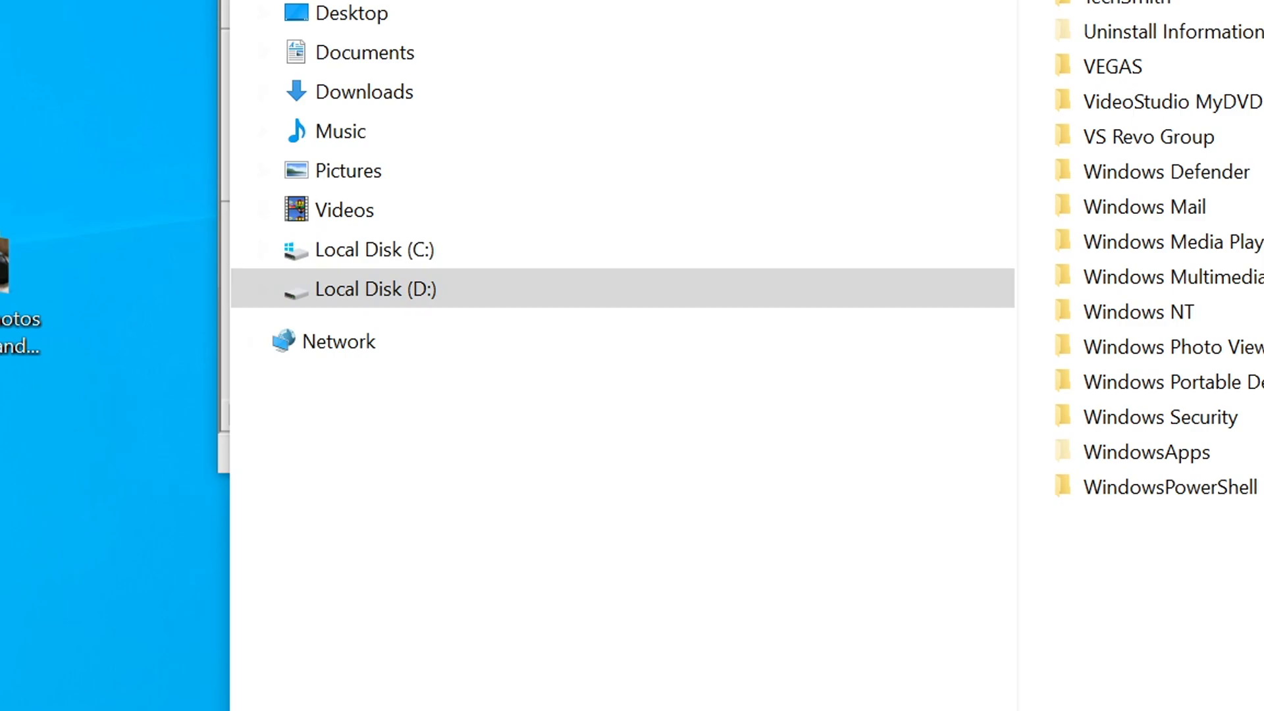
click(374, 250)
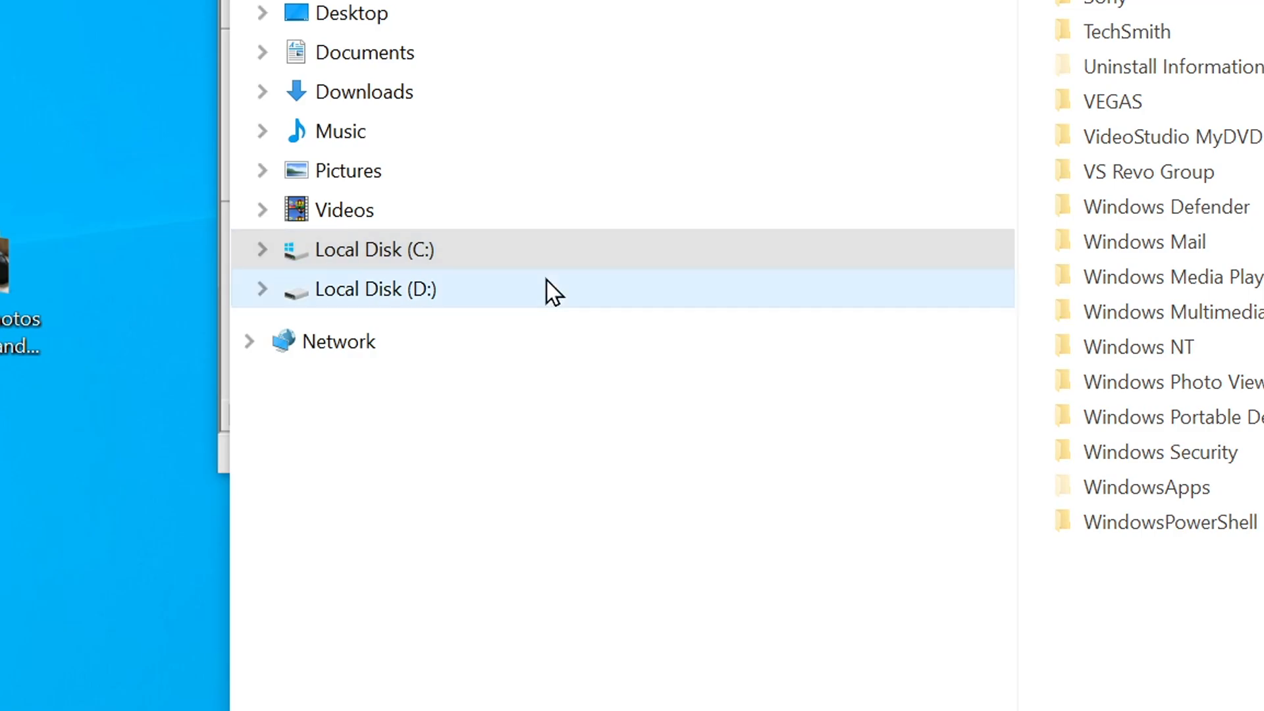
click(374, 249)
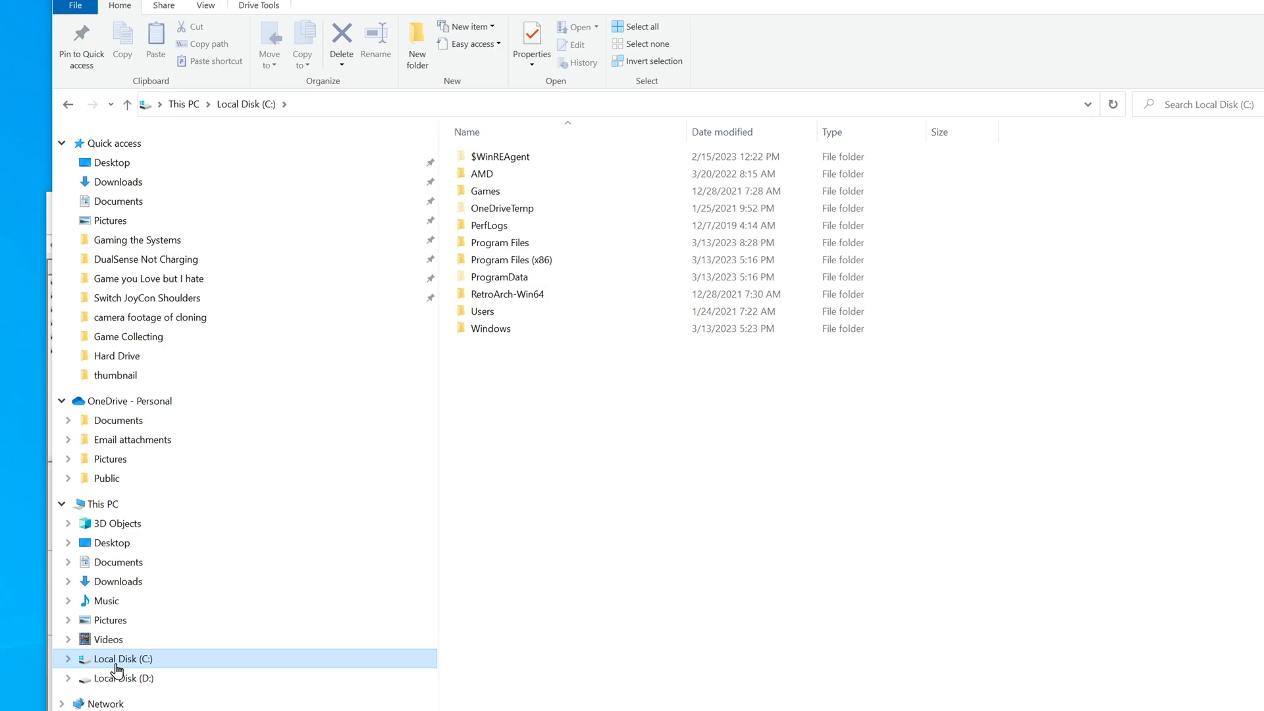
click(499, 242)
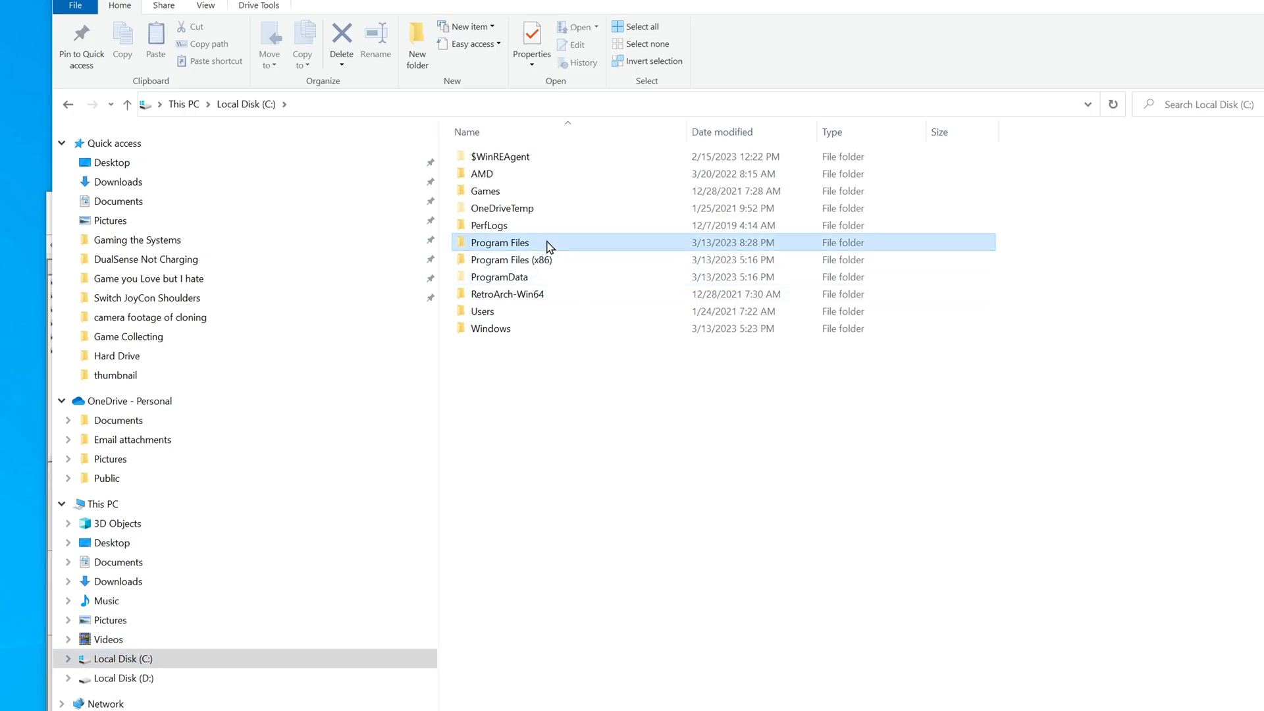
double_click(500, 242)
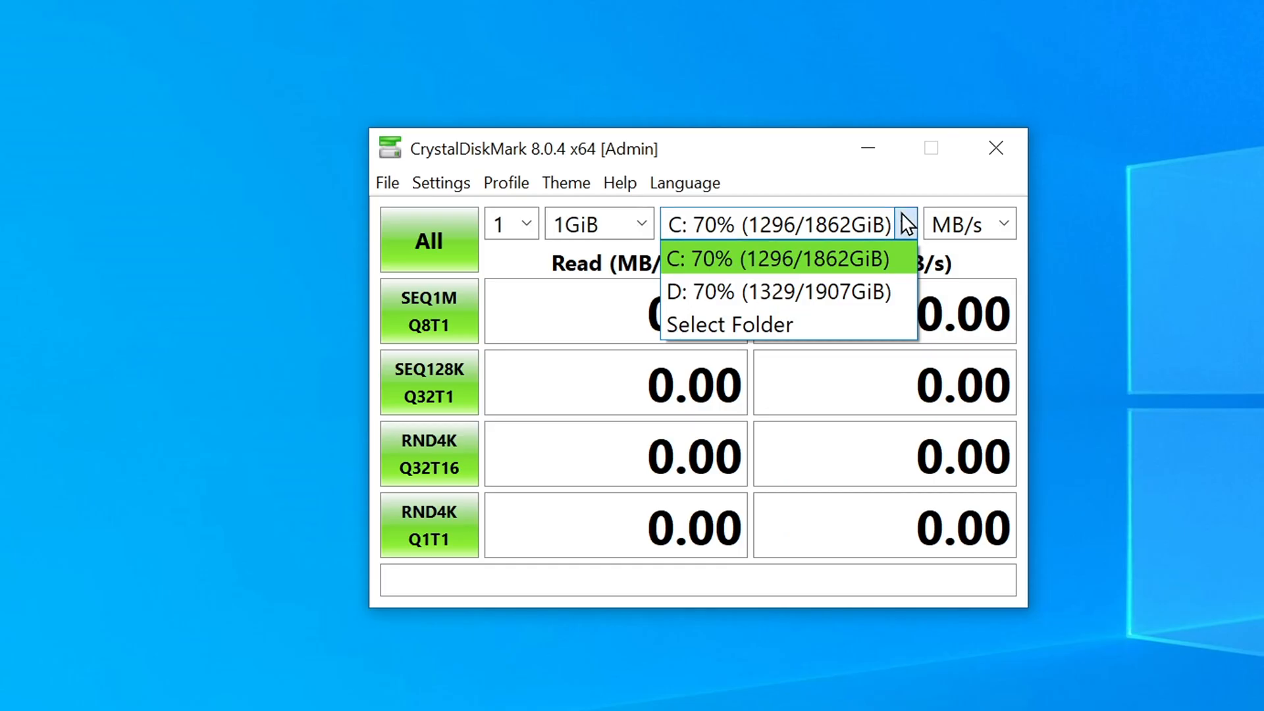
Select C: as the CrystalDiskMark benchmark drive and glance at the Help and Language menus.
click(1004, 223)
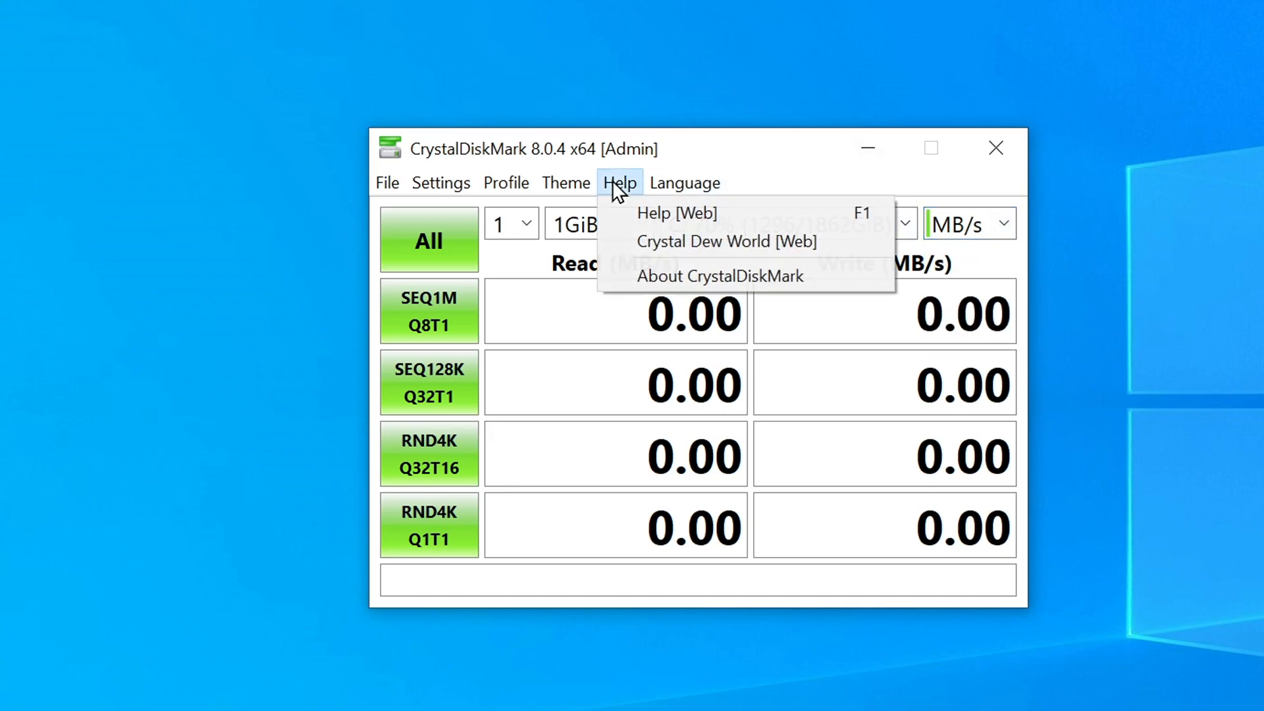
click(565, 183)
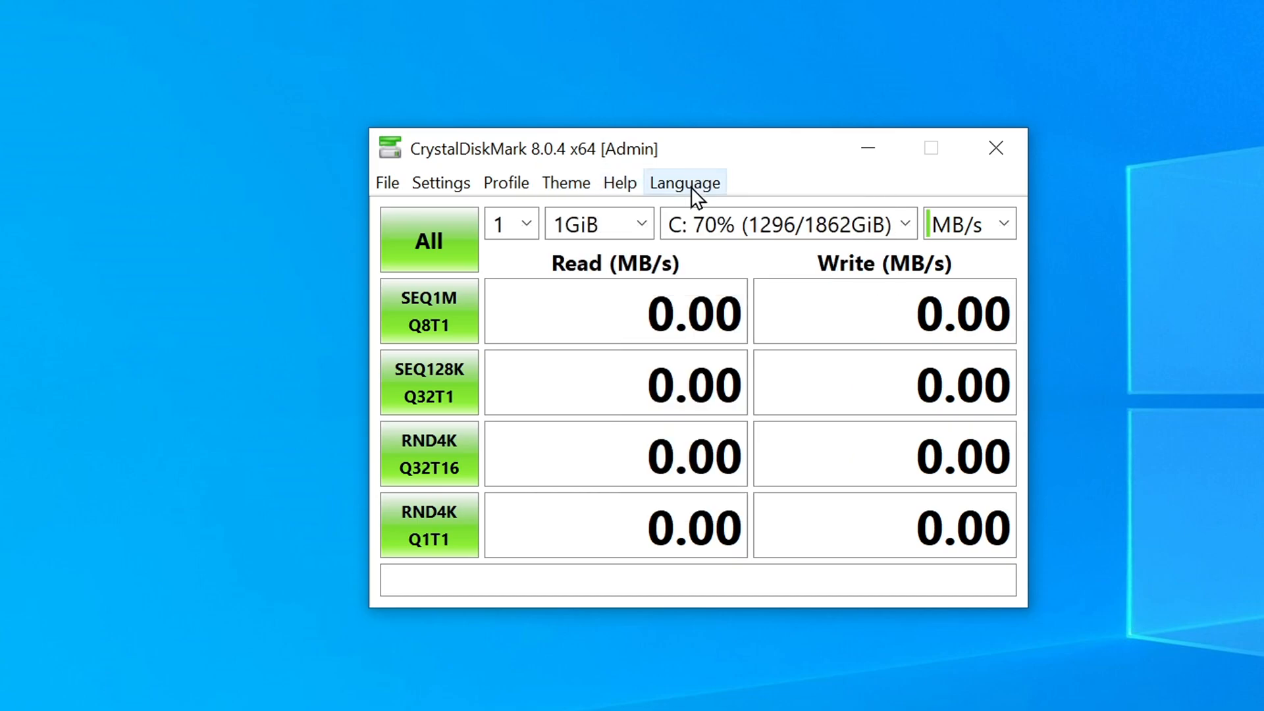
click(387, 182)
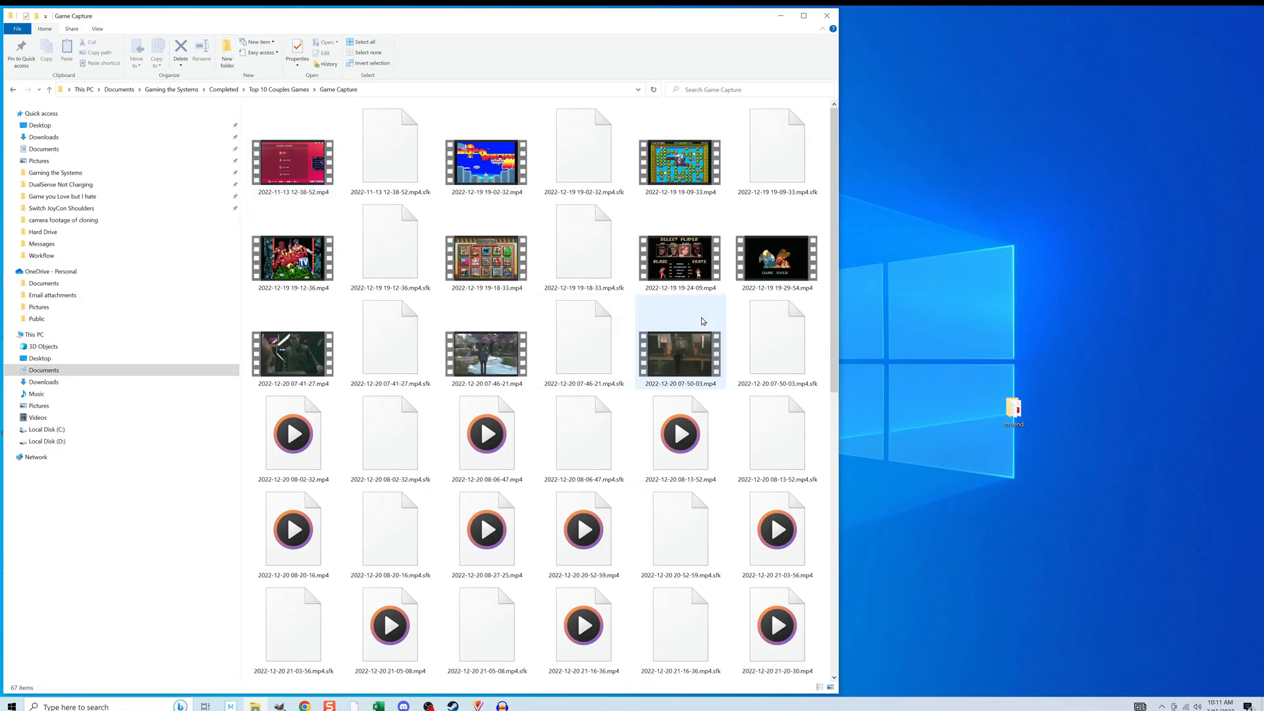
scroll(down, 3)
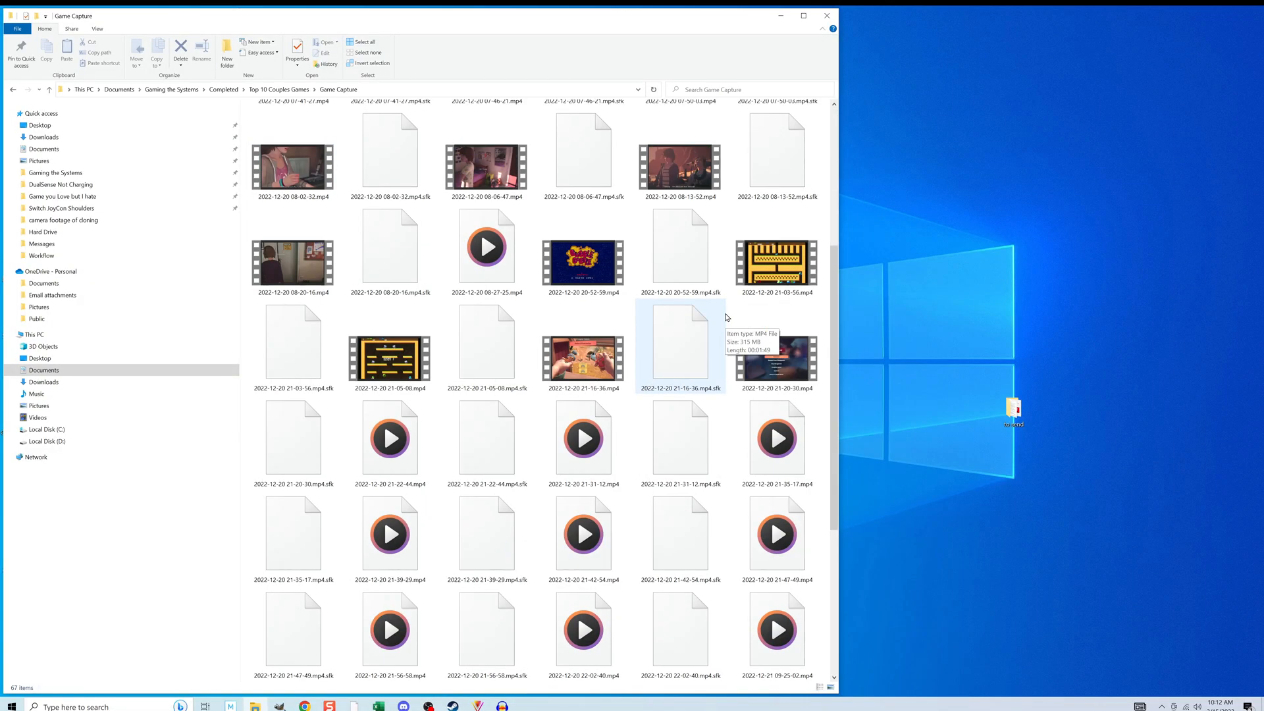
scroll(down, 3)
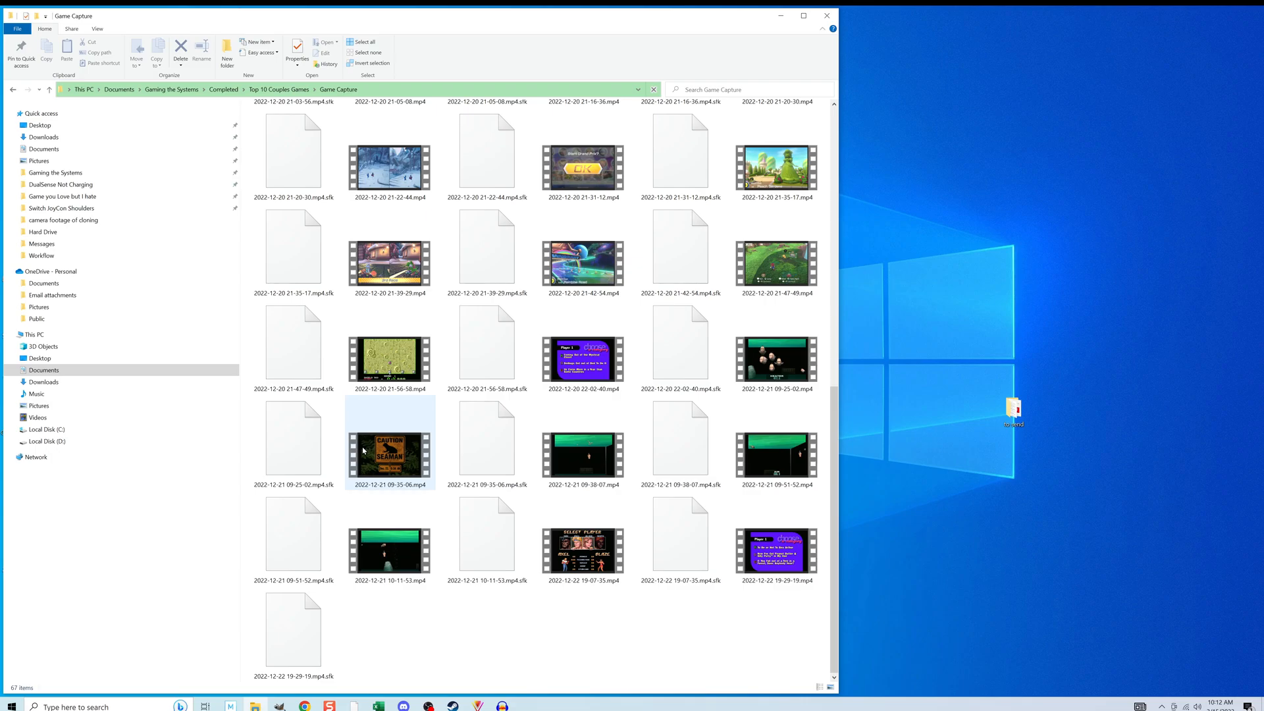